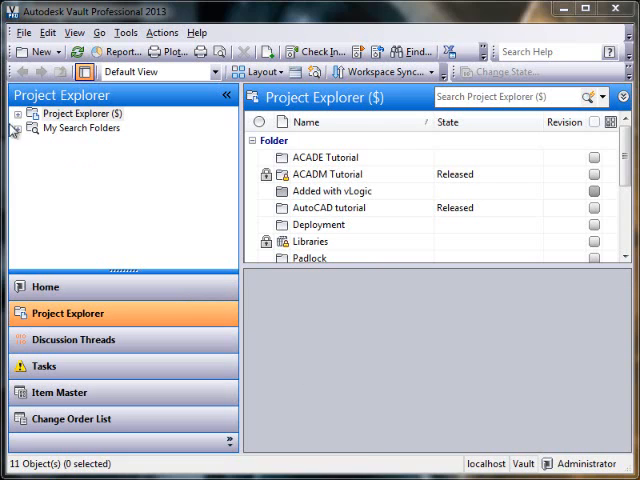
Step: Expand Padlock > Designs > Padlock and show the Internal folder's part files
{"action": "left_click", "coordinate": [12, 112]}
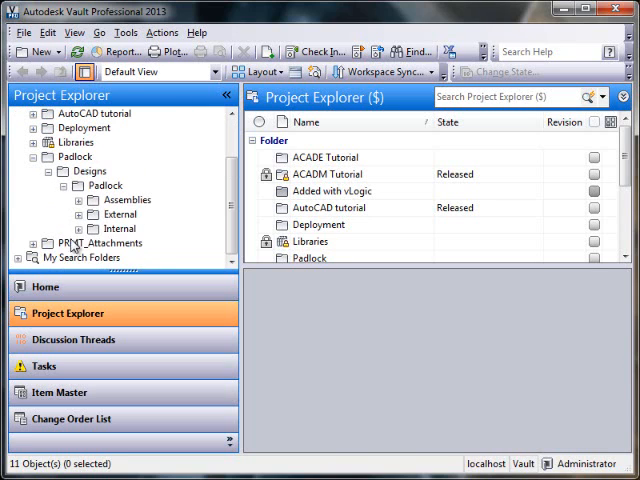
{"action": "left_click", "coordinate": [120, 228]}
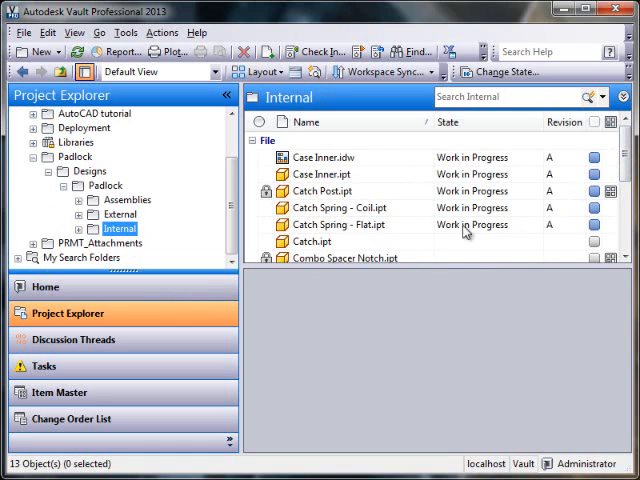
{"action": "mouse_move", "coordinate": [352, 208]}
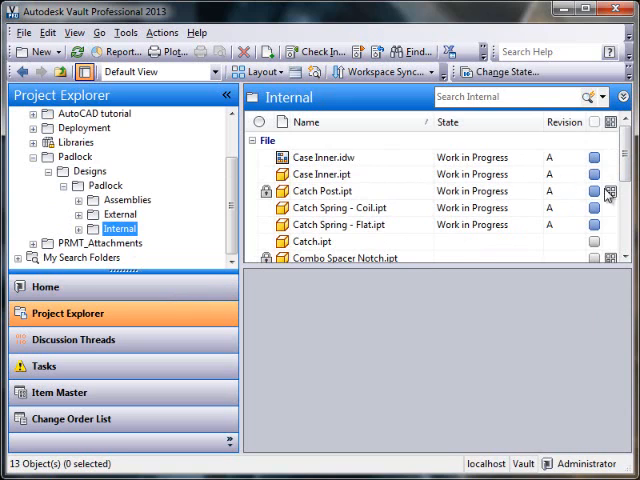
Step: Review version history for Catch Post.ipt, Catch Spring - Flat.ipt and Case Inner.ipt
{"action": "left_click", "coordinate": [322, 190]}
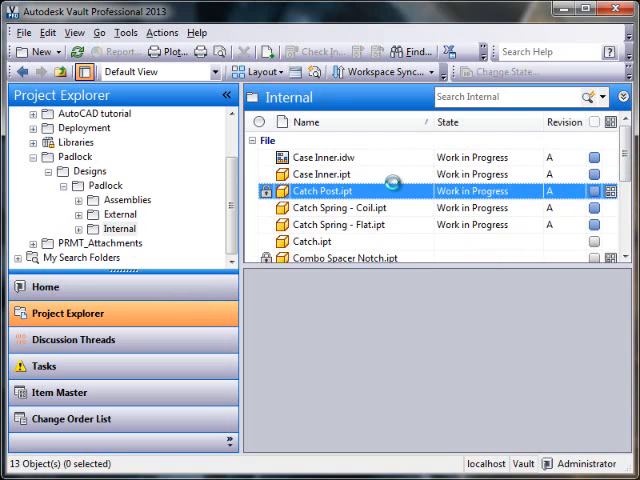
{"action": "left_click", "coordinate": [322, 192]}
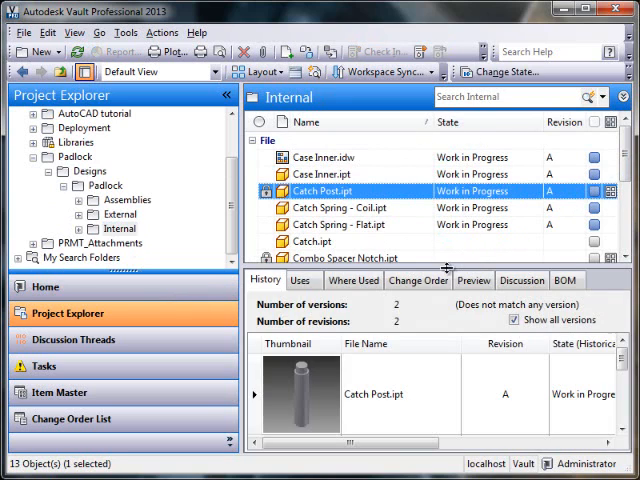
{"action": "left_click", "coordinate": [344, 224]}
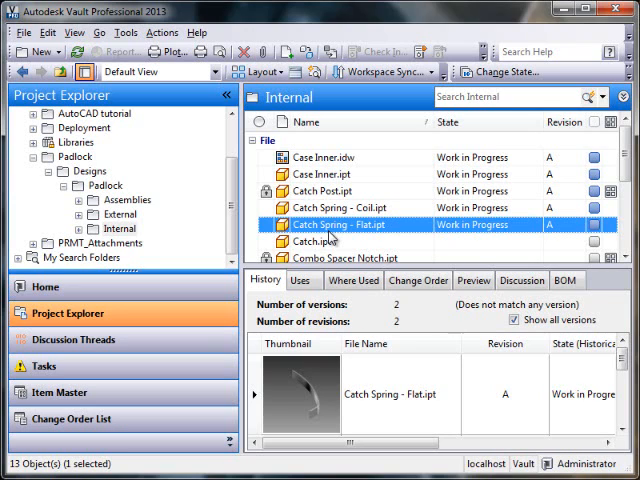
{"action": "mouse_move", "coordinate": [330, 218]}
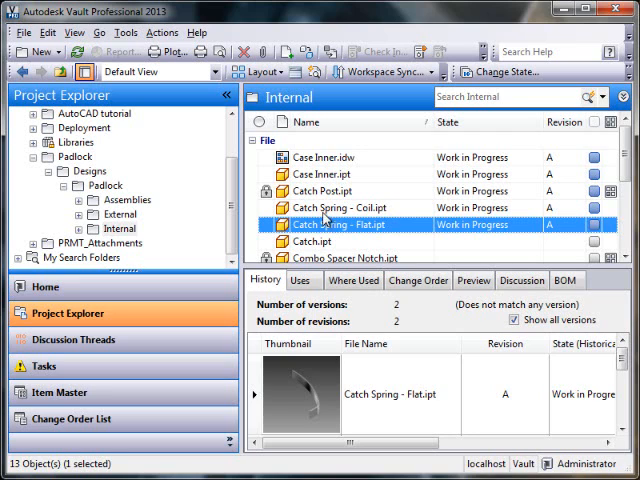
{"action": "left_click", "coordinate": [330, 174]}
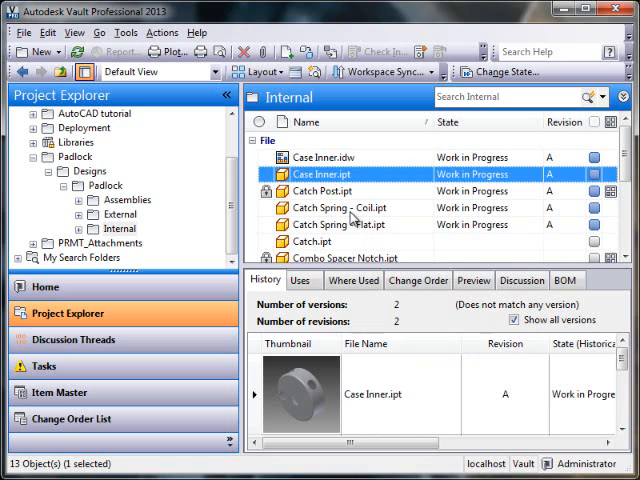
Step: Review history for Catch Spring - Flat and Catch Spring - Coil, returning to Catch Post.ipt details
{"action": "left_click", "coordinate": [324, 190]}
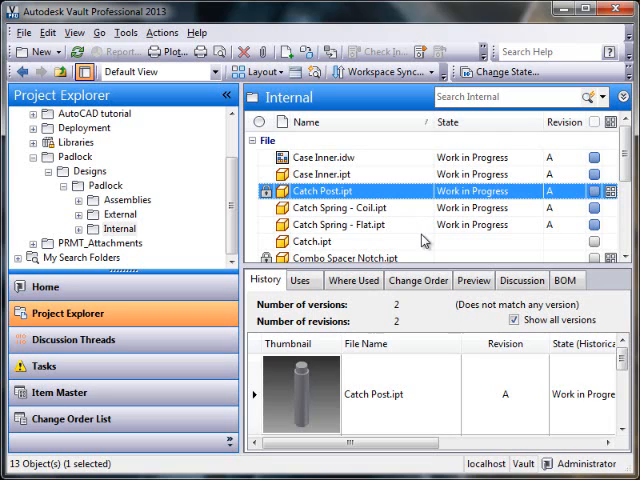
{"action": "mouse_move", "coordinate": [610, 210]}
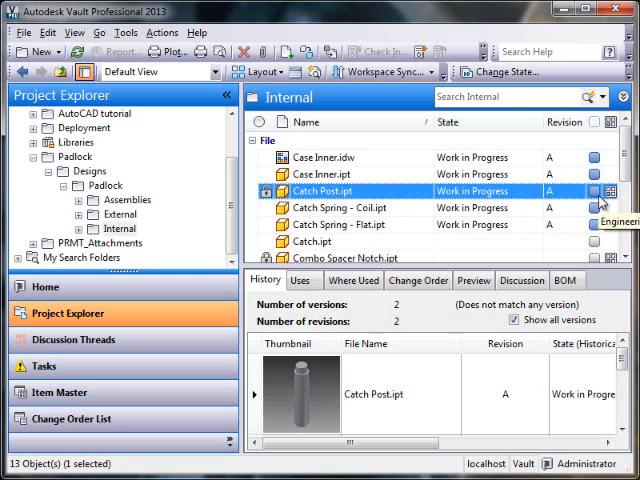
{"action": "mouse_move", "coordinate": [364, 184]}
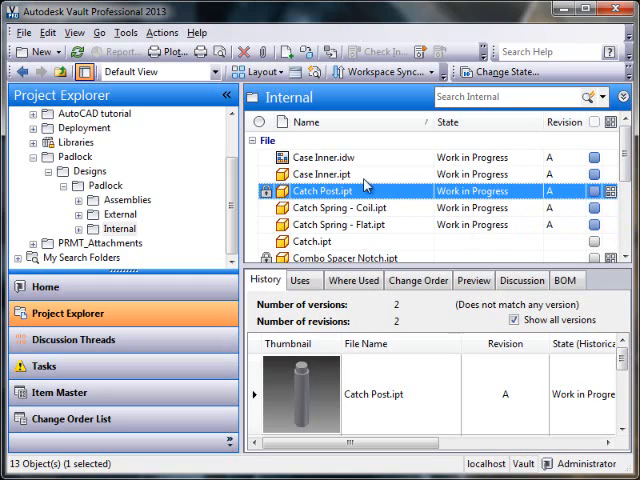
{"action": "left_click", "coordinate": [340, 224]}
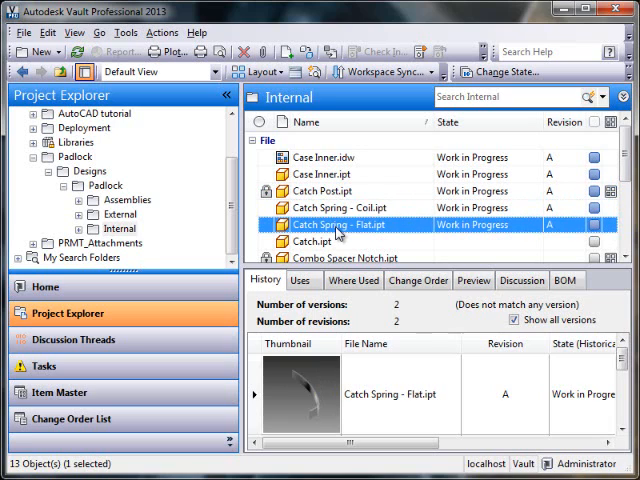
{"action": "left_click", "coordinate": [340, 208]}
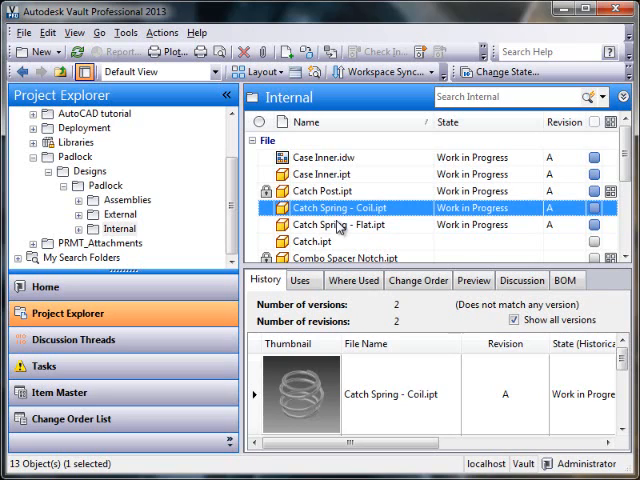
{"action": "mouse_move", "coordinate": [388, 204]}
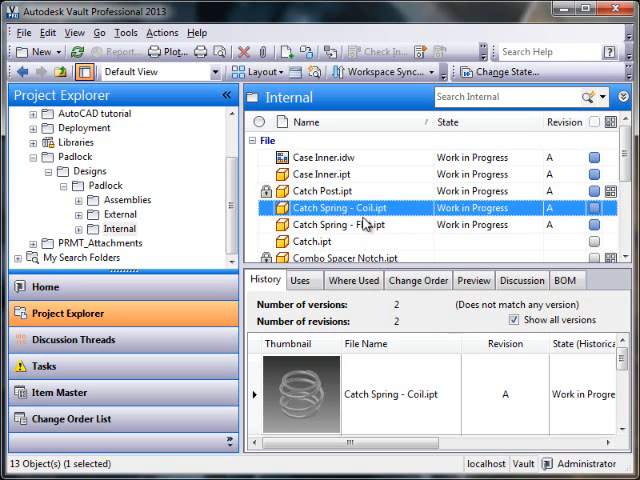
{"action": "left_click", "coordinate": [324, 192]}
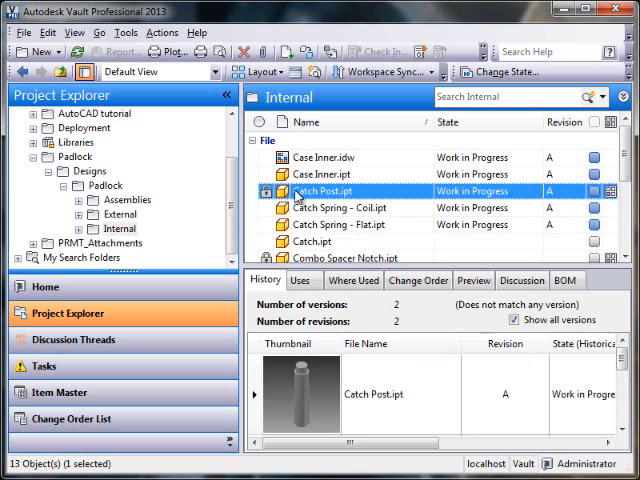
{"action": "right_click", "coordinate": [340, 190]}
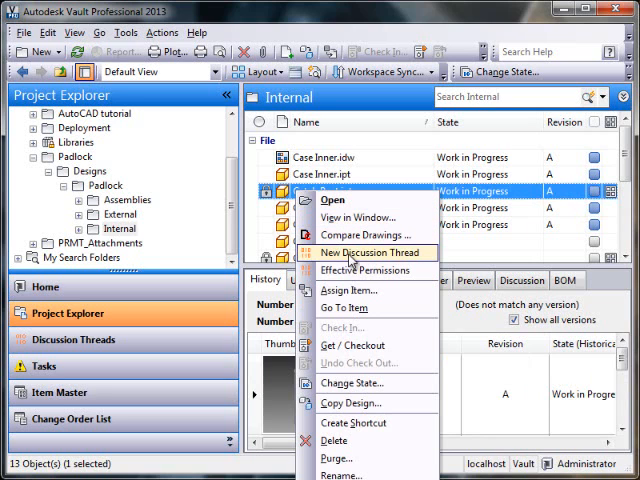
{"action": "left_click", "coordinate": [366, 270]}
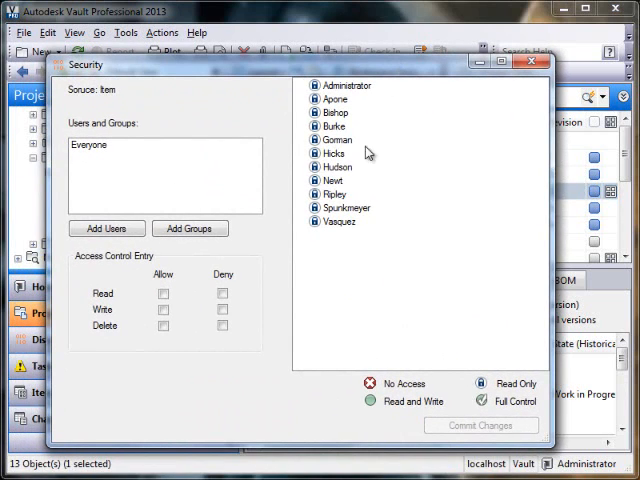
{"action": "mouse_move", "coordinate": [288, 328]}
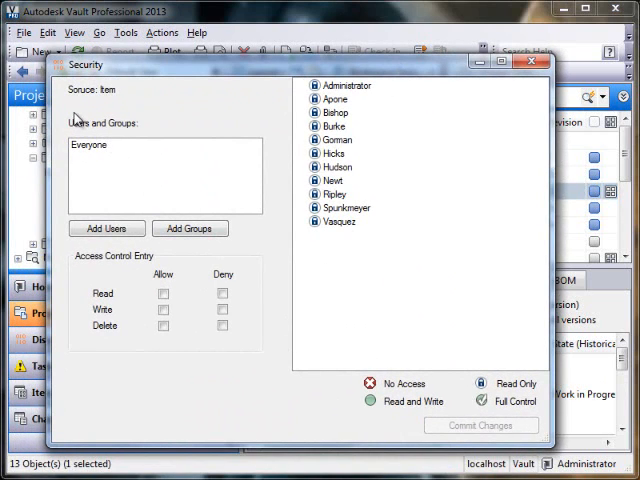
{"action": "mouse_move", "coordinate": [254, 364]}
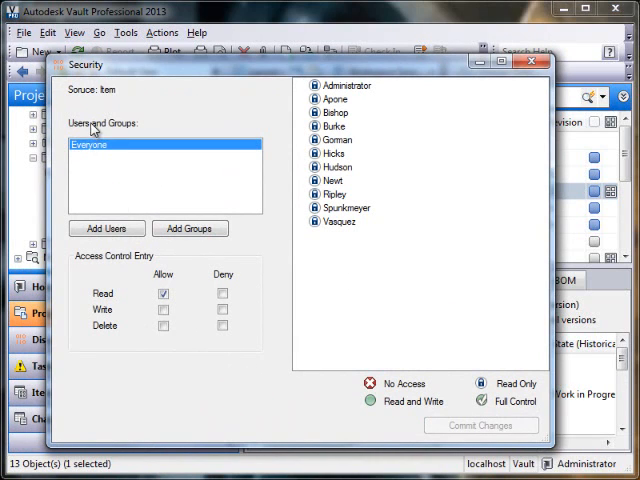
{"action": "mouse_move", "coordinate": [210, 348]}
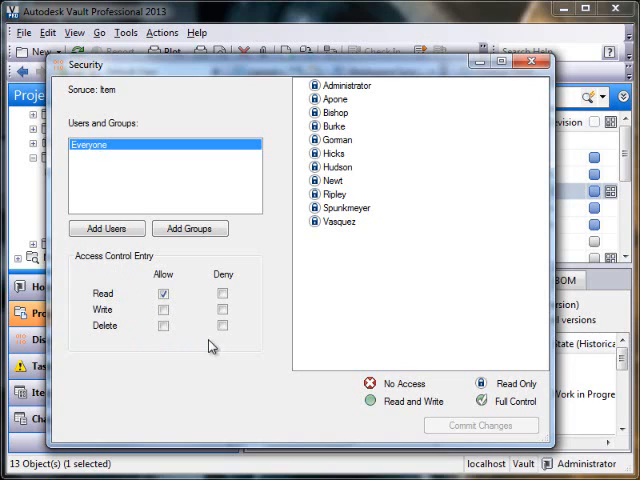
{"action": "mouse_move", "coordinate": [96, 272]}
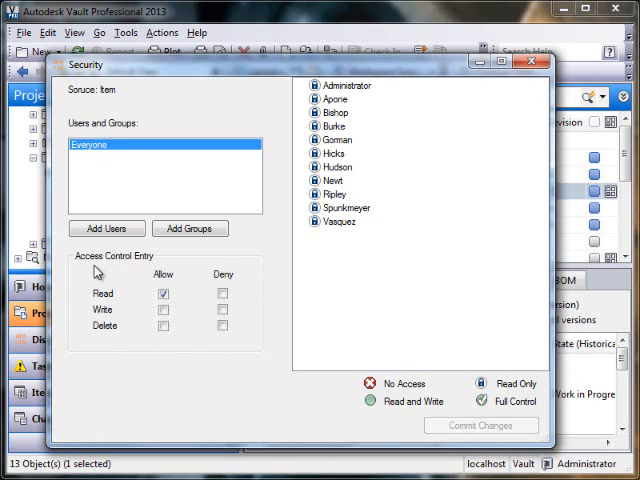
{"action": "mouse_move", "coordinate": [232, 252]}
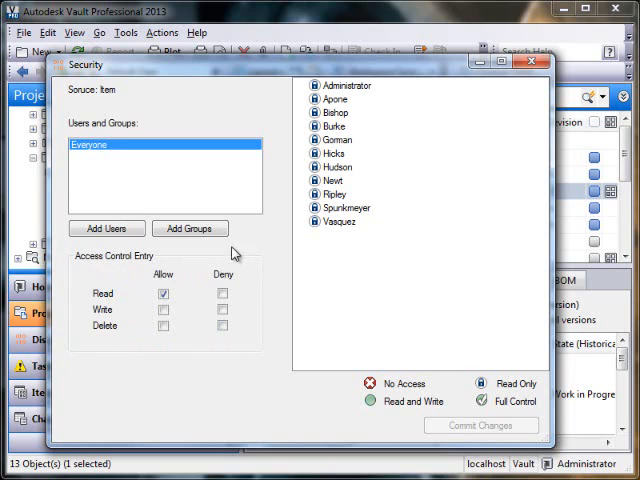
{"action": "mouse_move", "coordinate": [130, 140]}
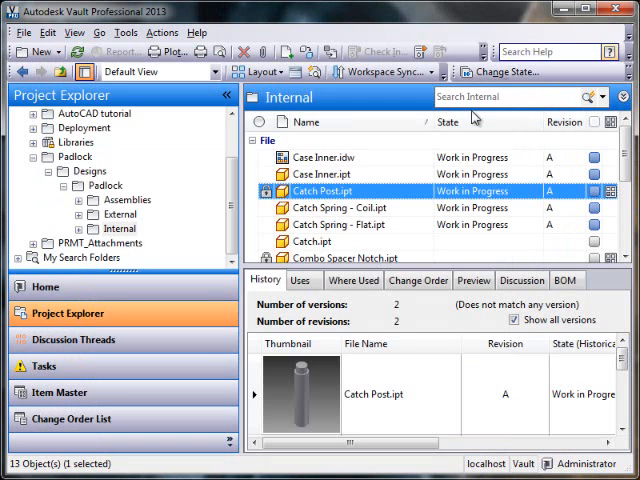
Step: Add Administrator to the Internal folder's security access list with Read, Modify and Delete allowed
{"action": "left_click", "coordinate": [120, 228]}
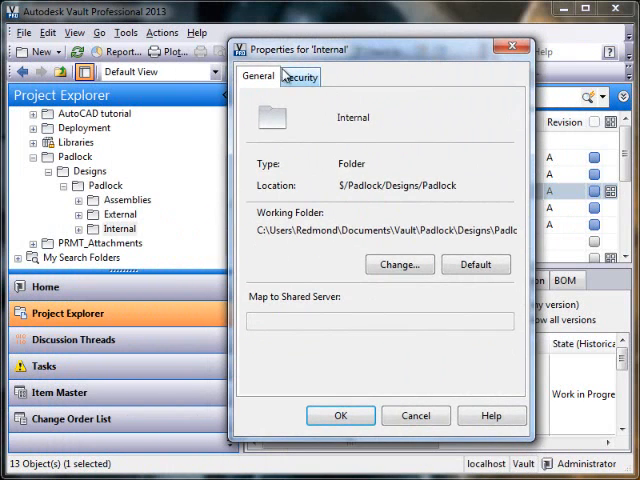
{"action": "left_click", "coordinate": [300, 76]}
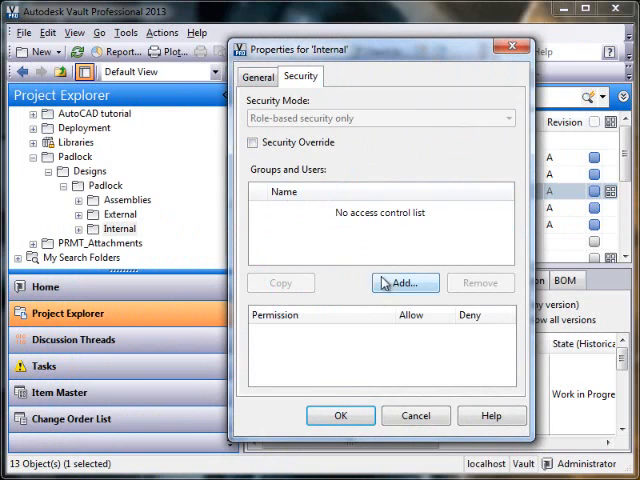
{"action": "left_click", "coordinate": [404, 282]}
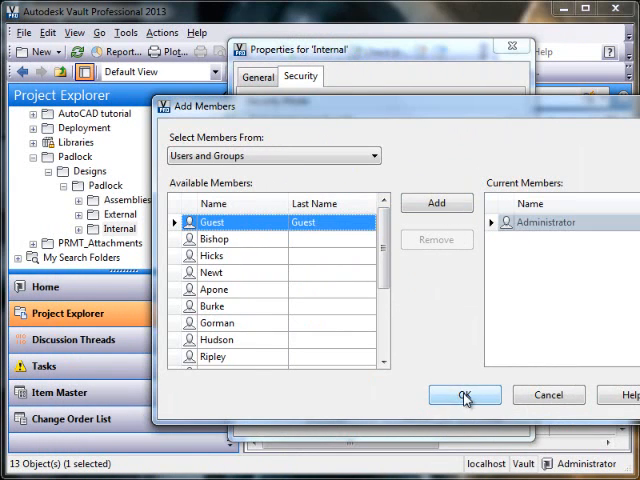
{"action": "left_click", "coordinate": [464, 396]}
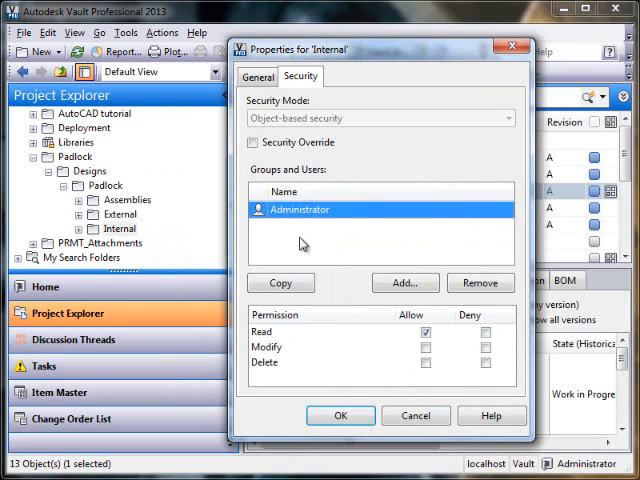
{"action": "mouse_move", "coordinate": [312, 260]}
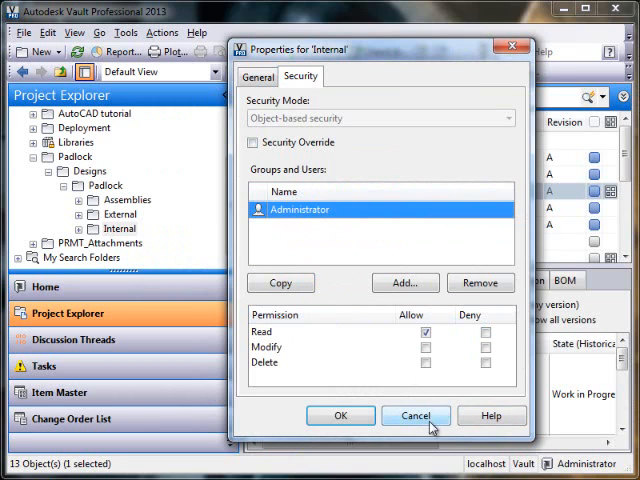
{"action": "left_click", "coordinate": [416, 416]}
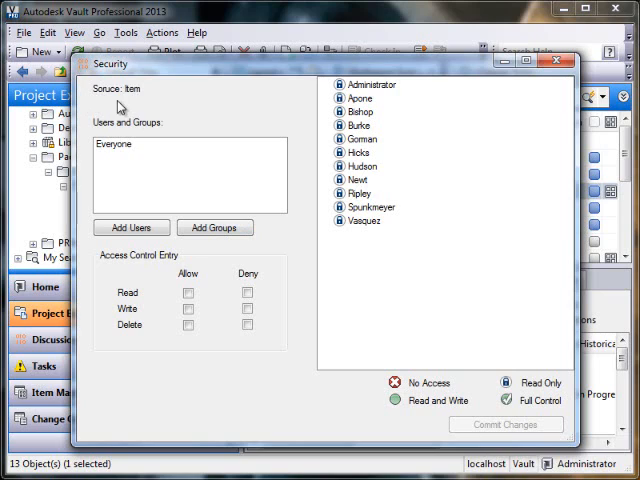
{"action": "mouse_move", "coordinate": [160, 112]}
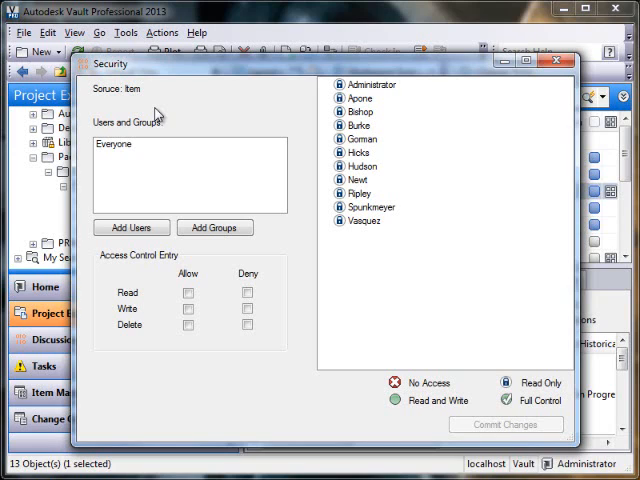
{"action": "mouse_move", "coordinate": [184, 186]}
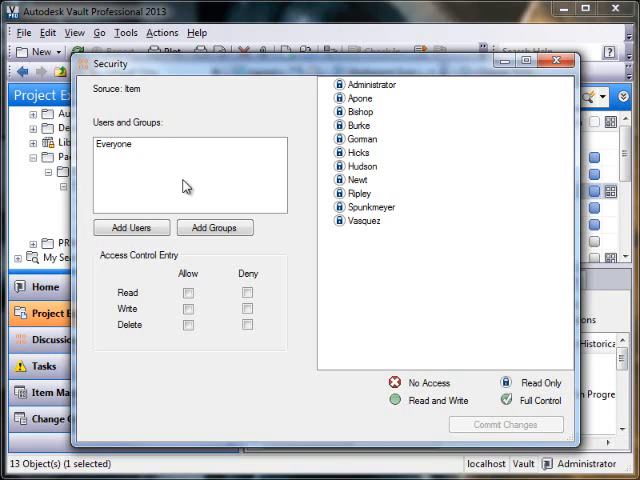
{"action": "mouse_move", "coordinate": [140, 200]}
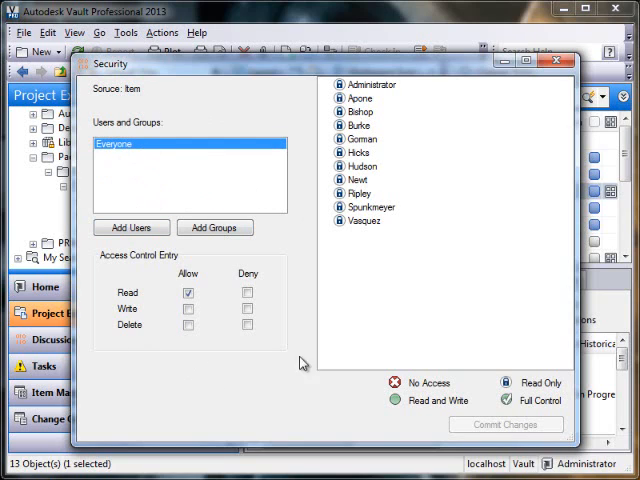
{"action": "mouse_move", "coordinate": [230, 364]}
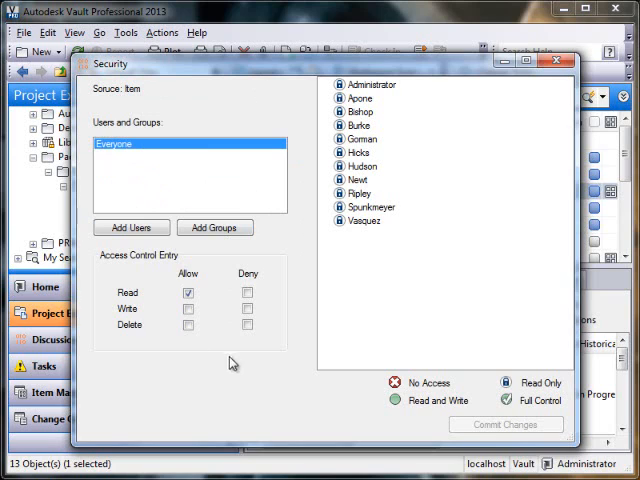
{"action": "mouse_move", "coordinate": [308, 298]}
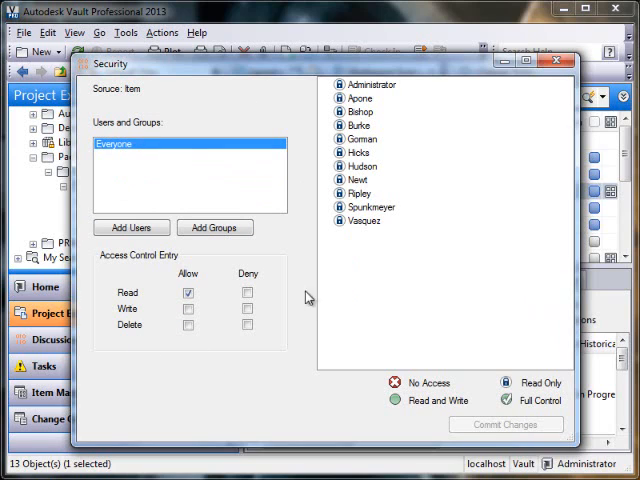
{"action": "mouse_move", "coordinate": [388, 418]}
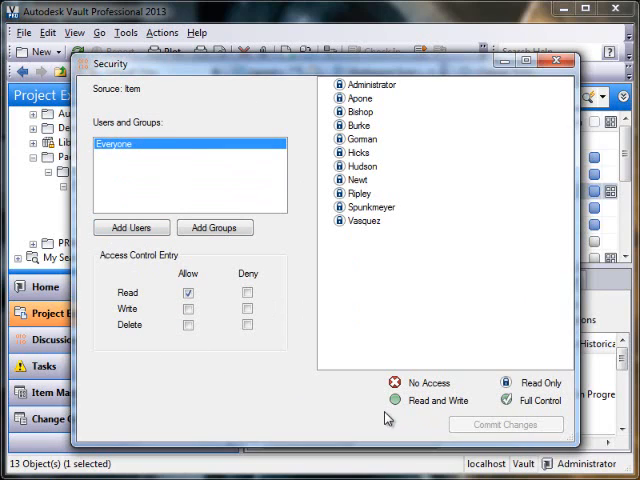
{"action": "mouse_move", "coordinate": [366, 238]}
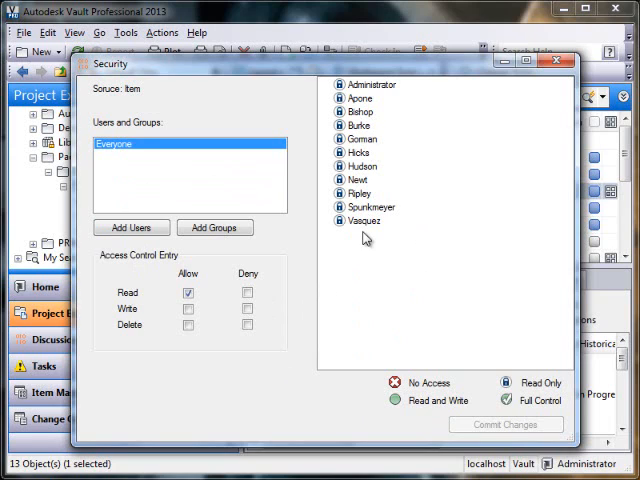
{"action": "mouse_move", "coordinate": [304, 284]}
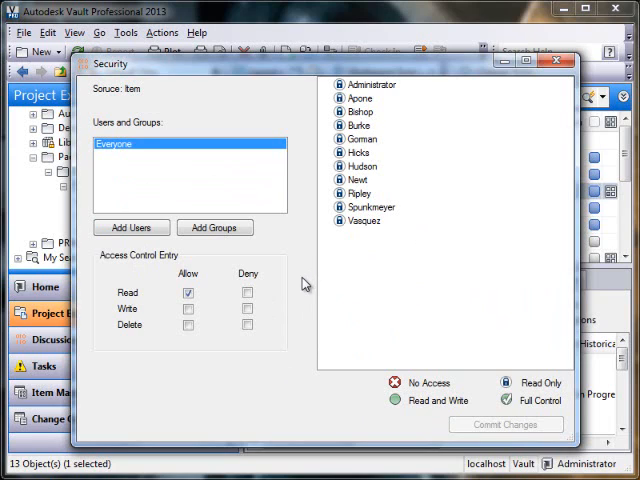
{"action": "mouse_move", "coordinate": [306, 332]}
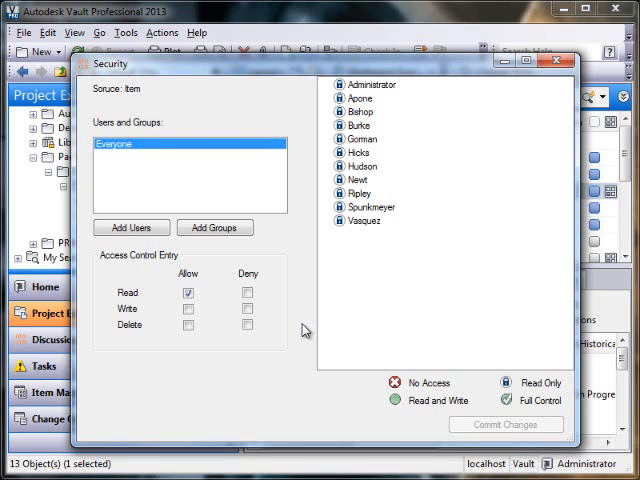
Step: Switch from the item's permissions to the Work in Progress lifecycle state's security settings
{"action": "left_click", "coordinate": [558, 64]}
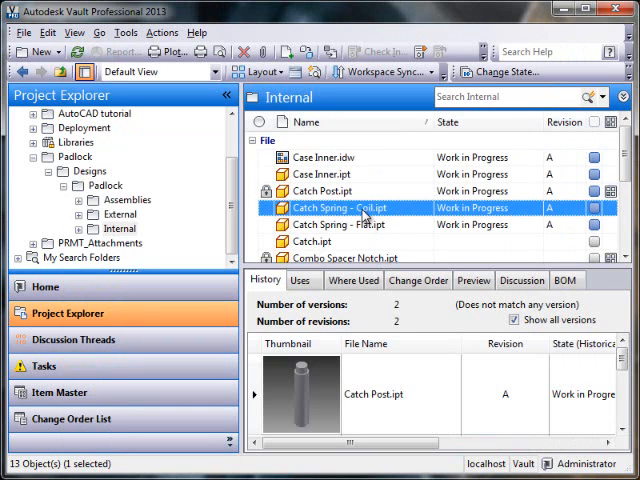
{"action": "left_click", "coordinate": [340, 208]}
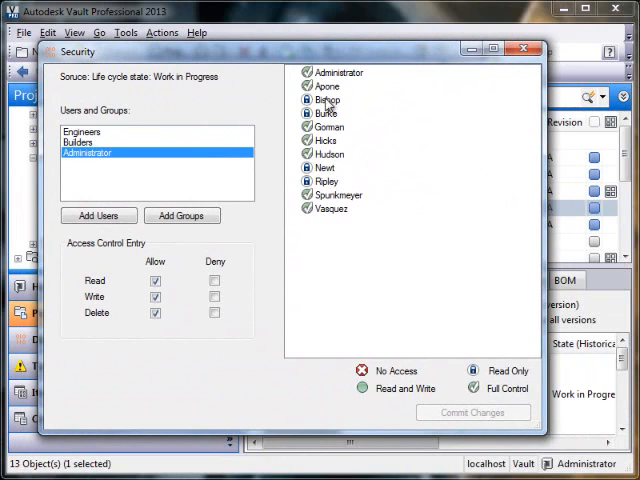
{"action": "mouse_move", "coordinate": [322, 88]}
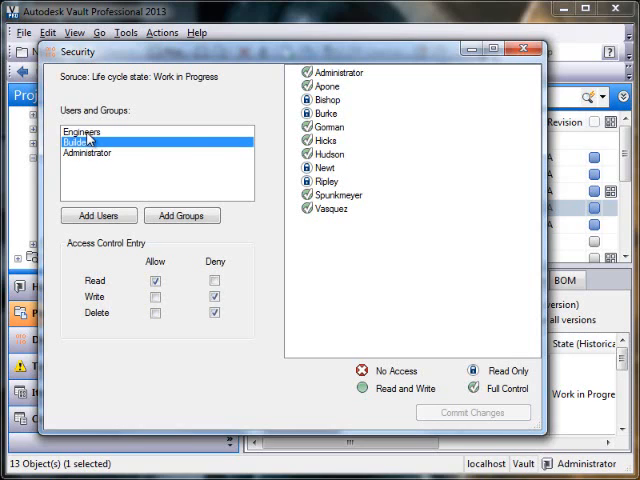
Step: Review Engineers and Builders entries and deny the Builders group the Delete right
{"action": "left_click", "coordinate": [80, 132]}
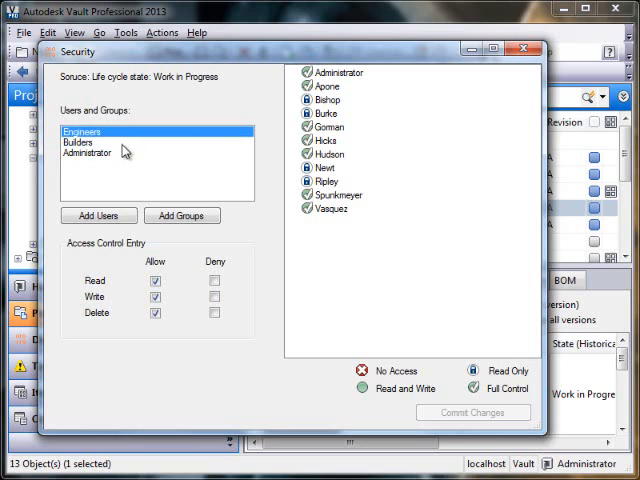
{"action": "left_click", "coordinate": [76, 142]}
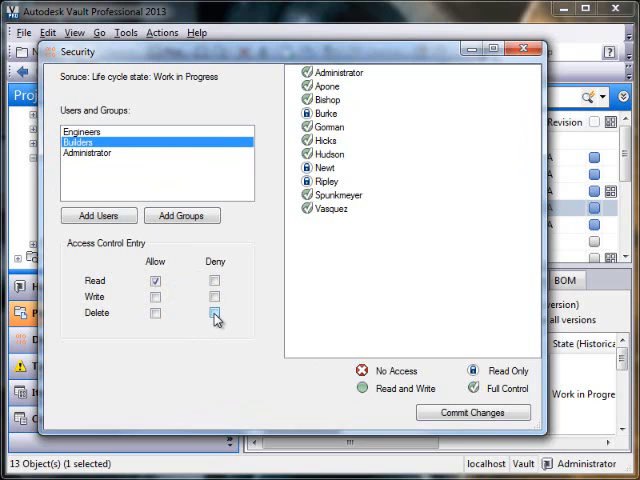
{"action": "left_click", "coordinate": [214, 312]}
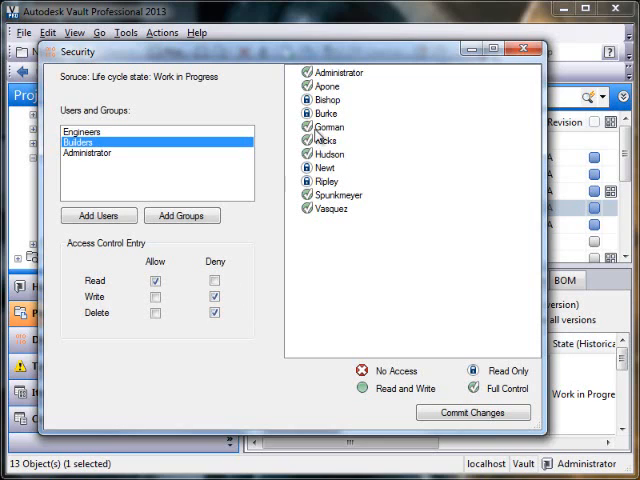
{"action": "mouse_move", "coordinate": [256, 302]}
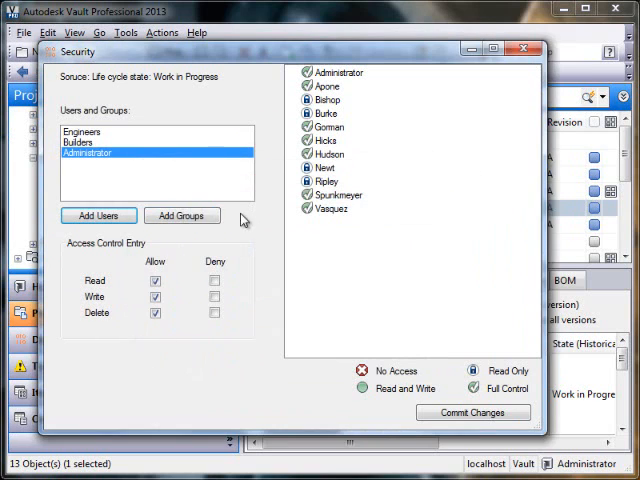
Step: Add the Everyone group to the Work in Progress state's permissions list
{"action": "left_click", "coordinate": [180, 216]}
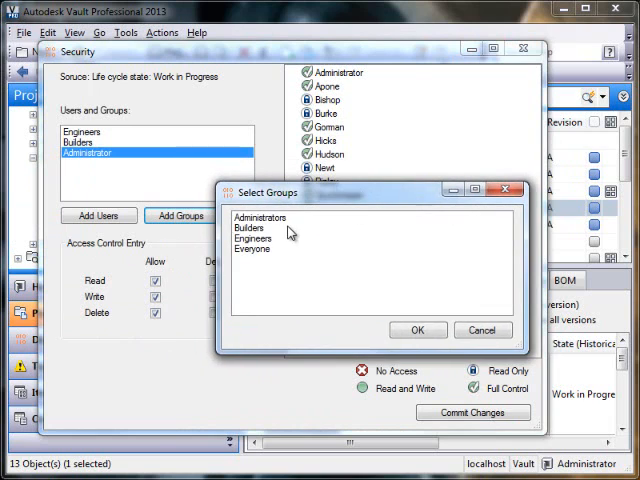
{"action": "left_click", "coordinate": [252, 250]}
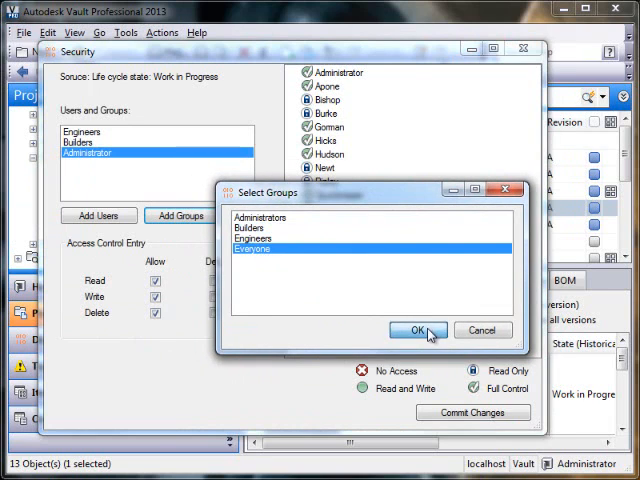
{"action": "left_click", "coordinate": [416, 330]}
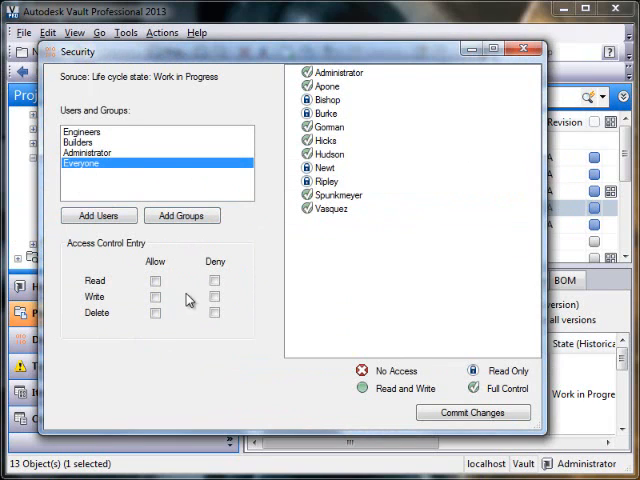
Step: Toggle Everyone's Allow/Deny boxes, ending with Read and Write allowed
{"action": "left_click", "coordinate": [214, 312]}
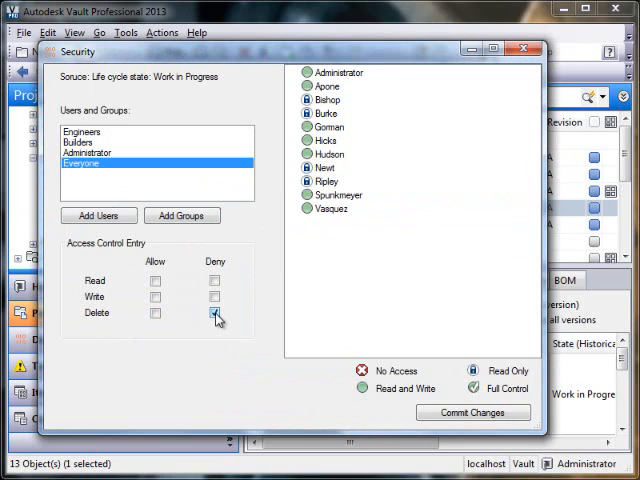
{"action": "left_click", "coordinate": [216, 280]}
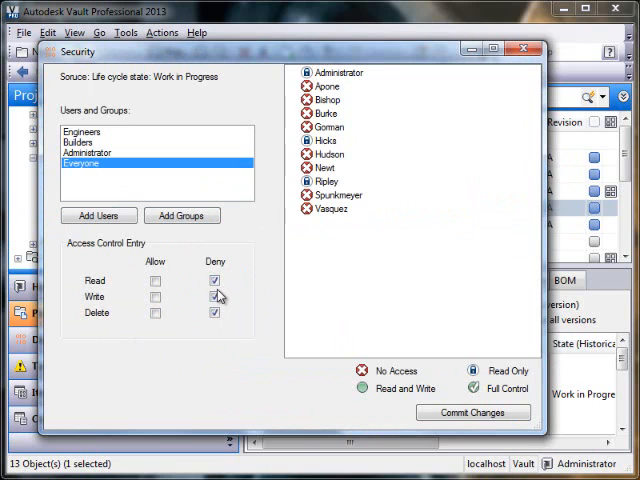
{"action": "left_click", "coordinate": [214, 296]}
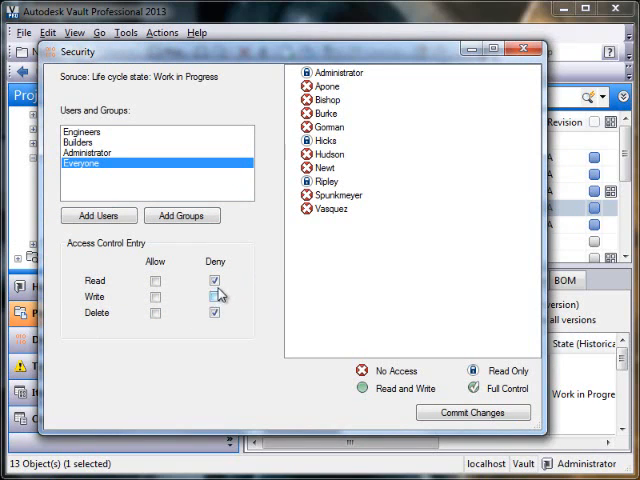
{"action": "left_click", "coordinate": [214, 280]}
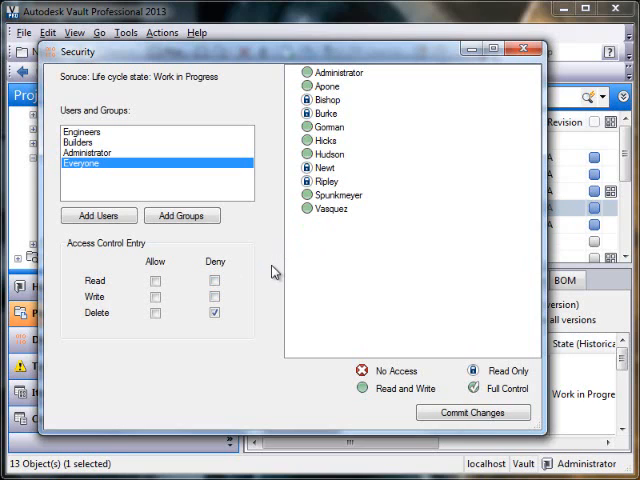
{"action": "left_click", "coordinate": [214, 280]}
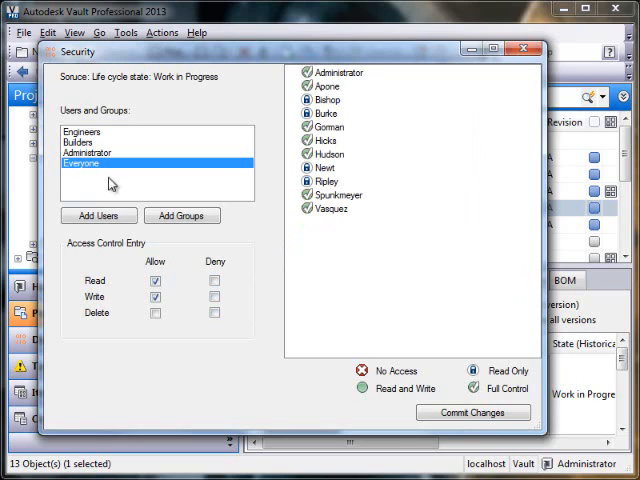
{"action": "mouse_move", "coordinate": [128, 188]}
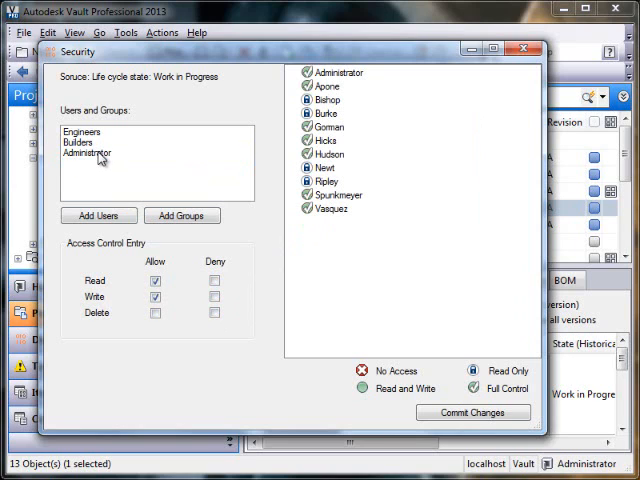
Step: Check Engineers, Administrator and Builders entries, leaving Builders with only Read allowed
{"action": "left_click", "coordinate": [82, 132]}
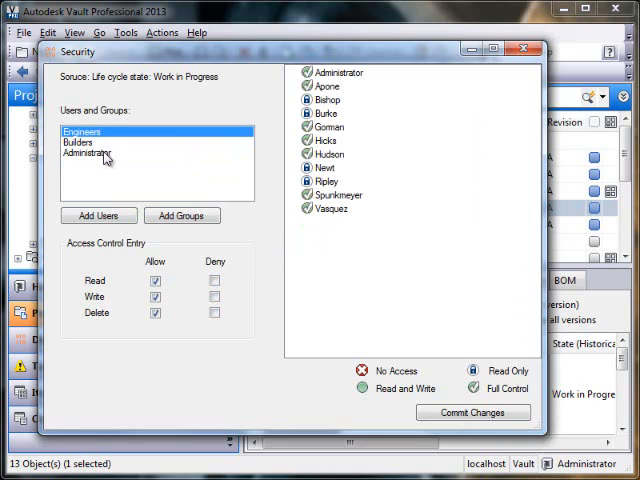
{"action": "left_click", "coordinate": [90, 154]}
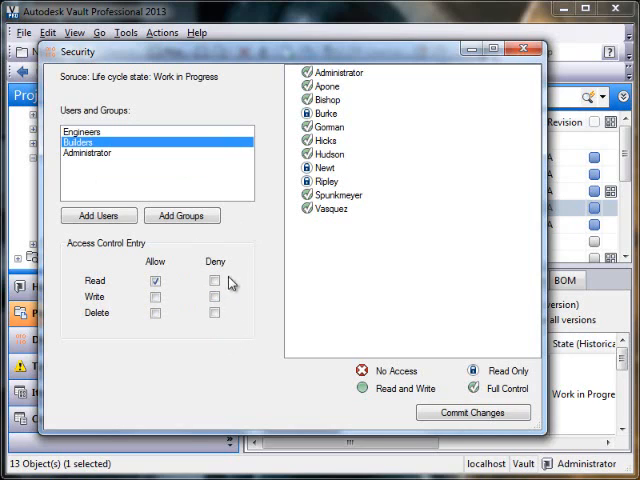
{"action": "mouse_move", "coordinate": [218, 328]}
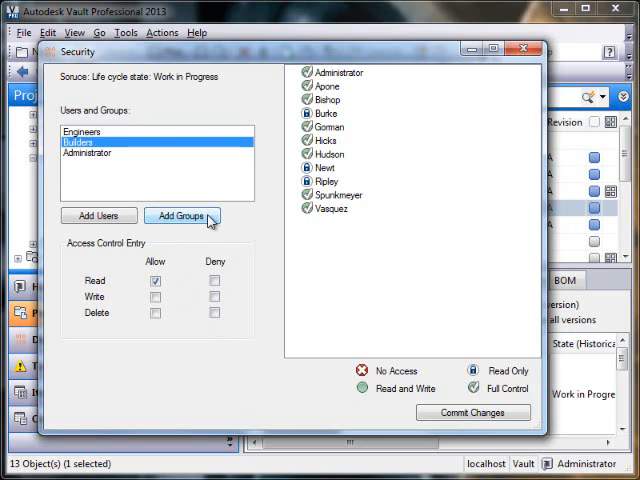
{"action": "mouse_move", "coordinate": [120, 198]}
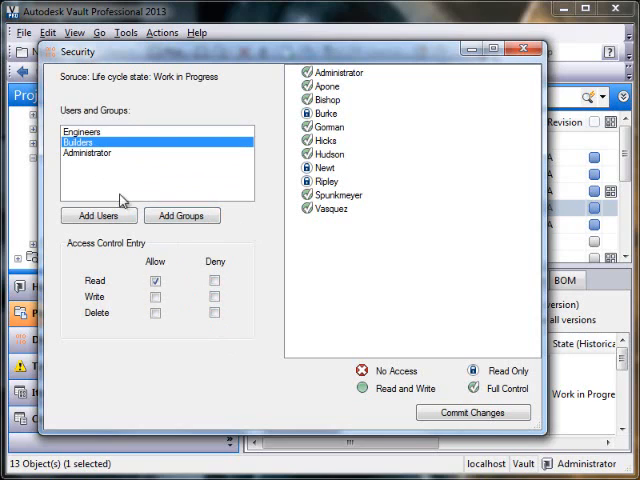
{"action": "left_click", "coordinate": [82, 132]}
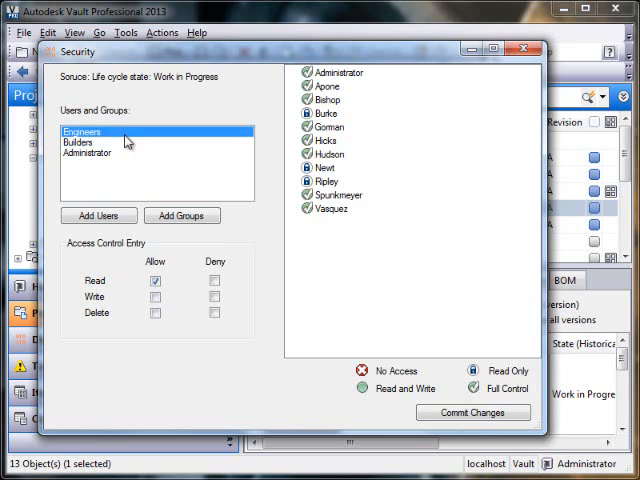
{"action": "left_click", "coordinate": [86, 152]}
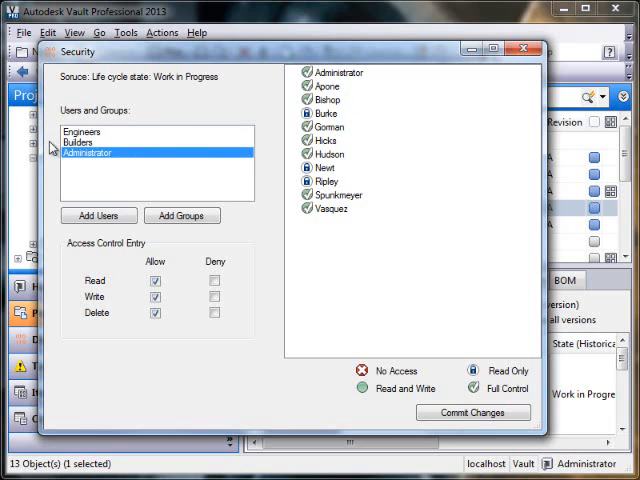
{"action": "left_click", "coordinate": [82, 132]}
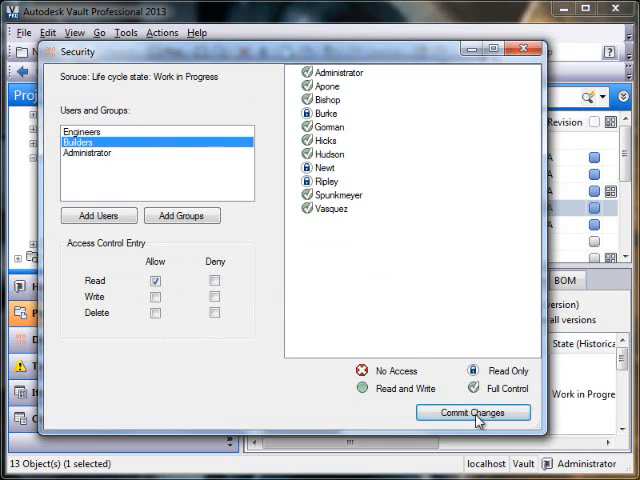
Step: Commit the Work in Progress security changes, confirming the warning for all objects in the state
{"action": "left_click", "coordinate": [472, 412]}
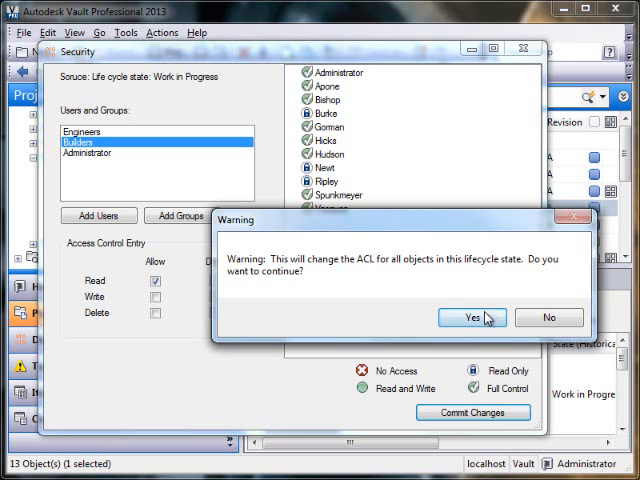
{"action": "left_click", "coordinate": [470, 316]}
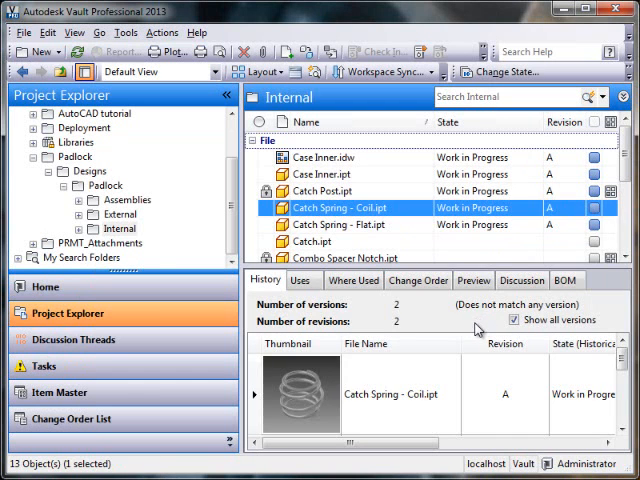
{"action": "mouse_move", "coordinate": [350, 224]}
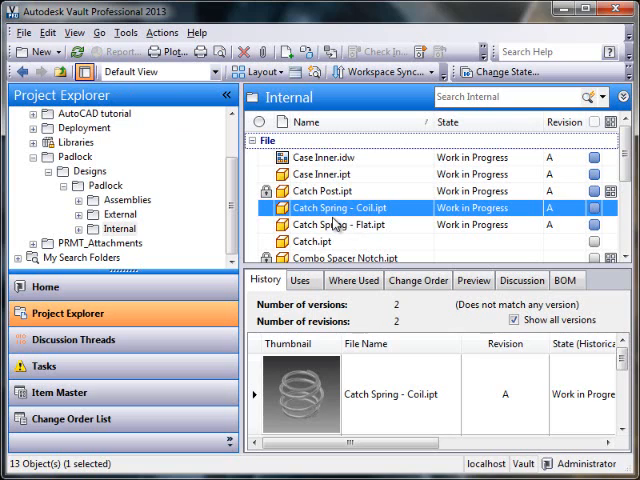
Step: Bring up Effective Permissions for the Internal folder, currently with no access list set
{"action": "left_click", "coordinate": [330, 224]}
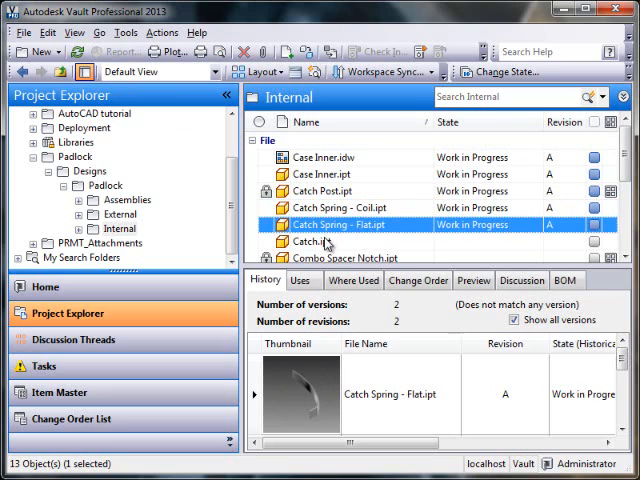
{"action": "left_click", "coordinate": [330, 240]}
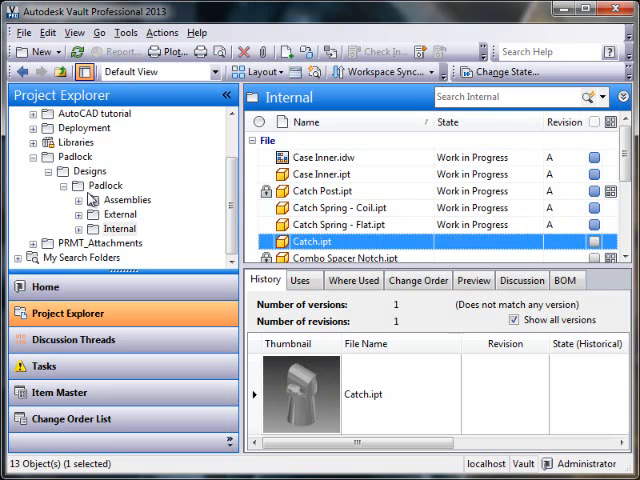
{"action": "left_click", "coordinate": [120, 228]}
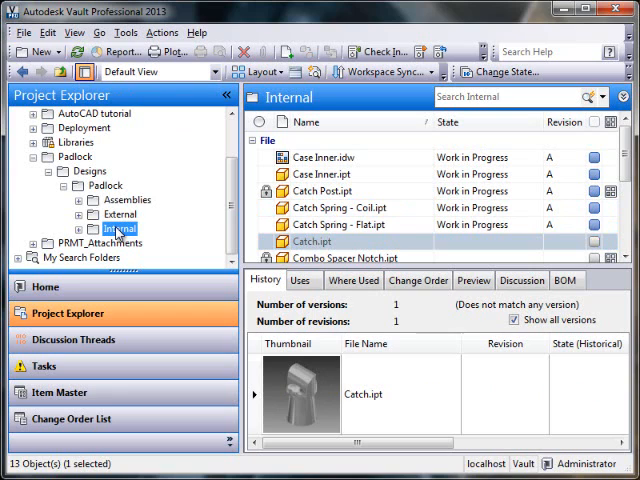
{"action": "right_click", "coordinate": [120, 228]}
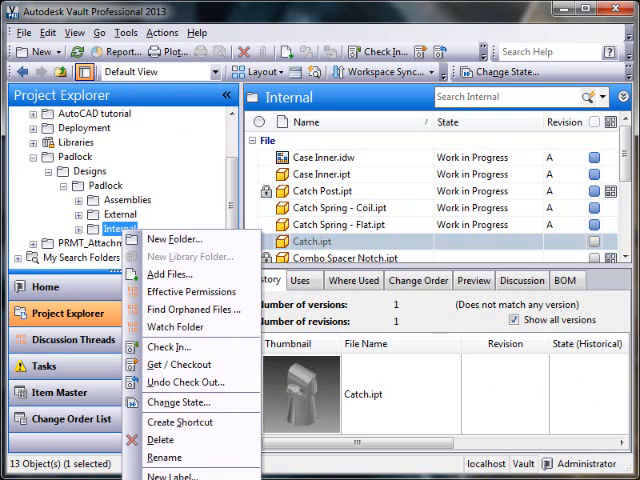
{"action": "mouse_move", "coordinate": [190, 292]}
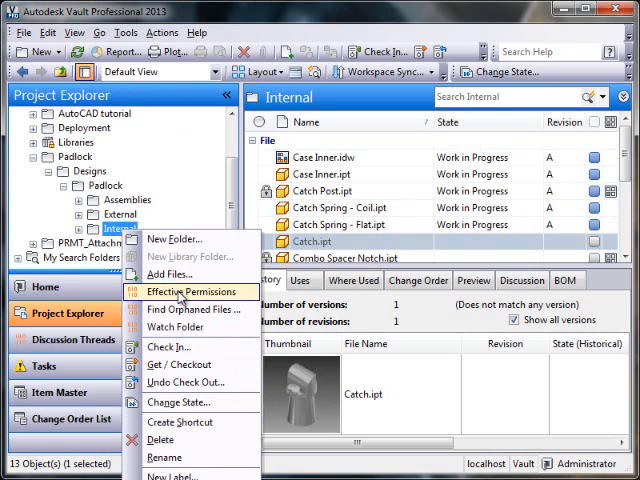
{"action": "left_click", "coordinate": [190, 292]}
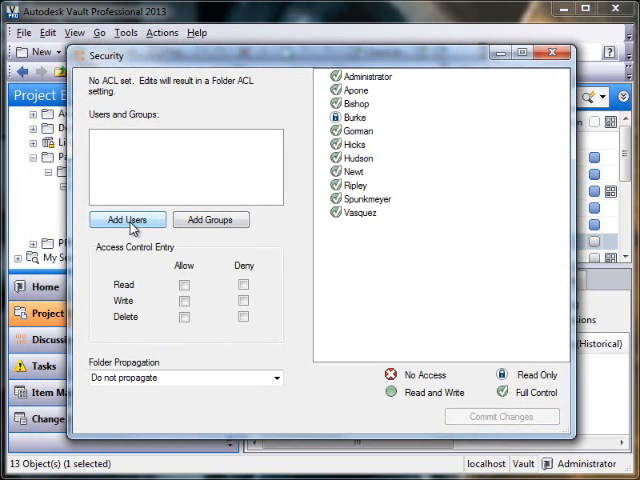
Step: Add the Everyone group to the Internal folder ACL with Read and Write allowed and commit it
{"action": "left_click", "coordinate": [128, 220]}
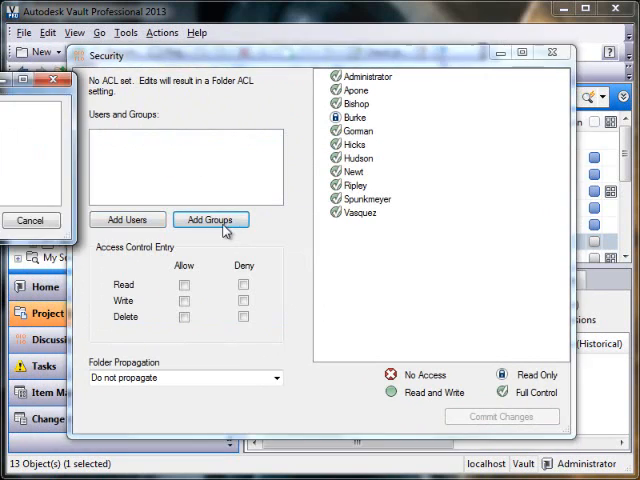
{"action": "left_click", "coordinate": [210, 220]}
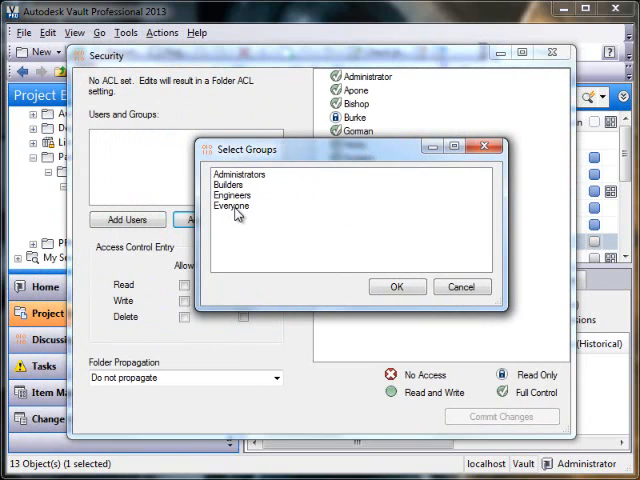
{"action": "left_click", "coordinate": [396, 288]}
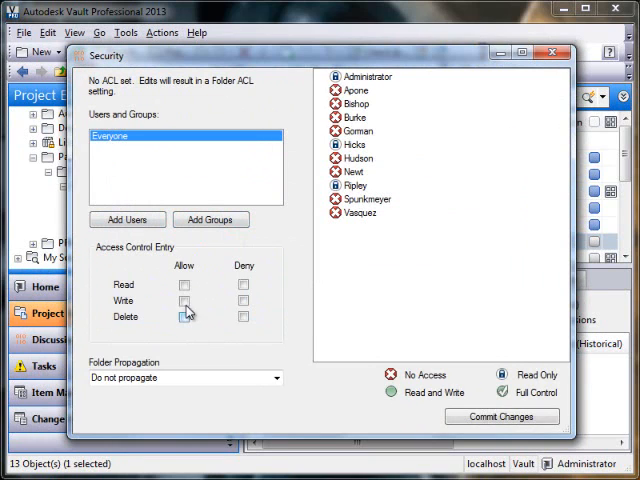
{"action": "left_click", "coordinate": [184, 284]}
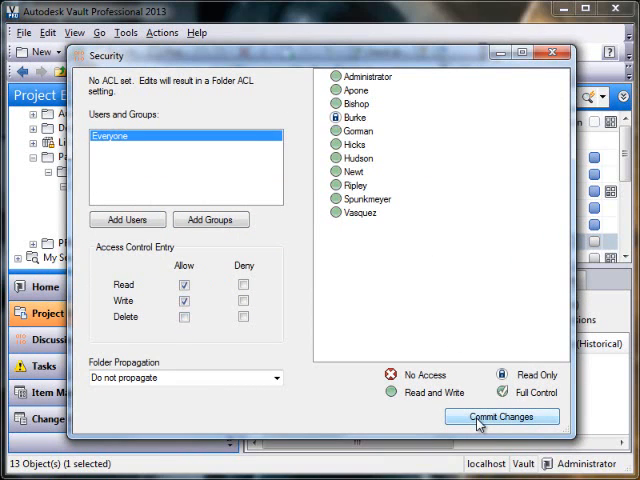
{"action": "left_click", "coordinate": [502, 416]}
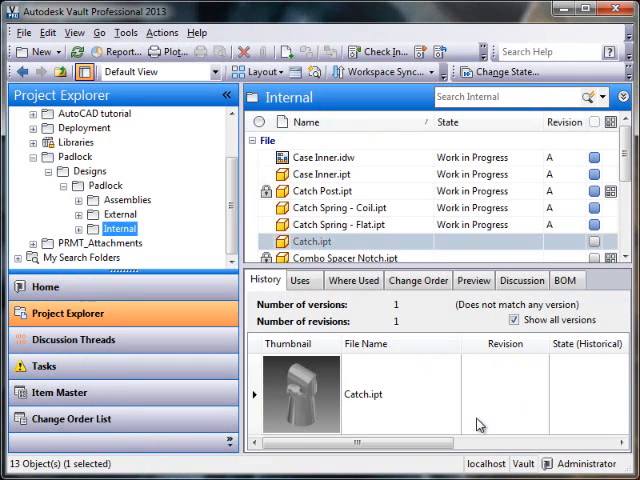
{"action": "mouse_move", "coordinate": [212, 228]}
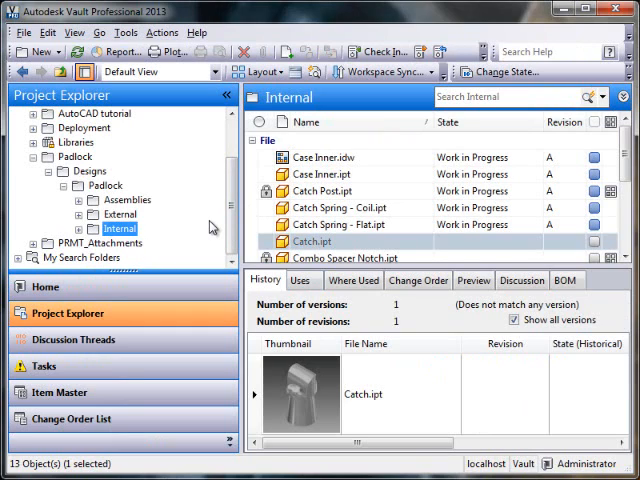
{"action": "mouse_move", "coordinate": [180, 236]}
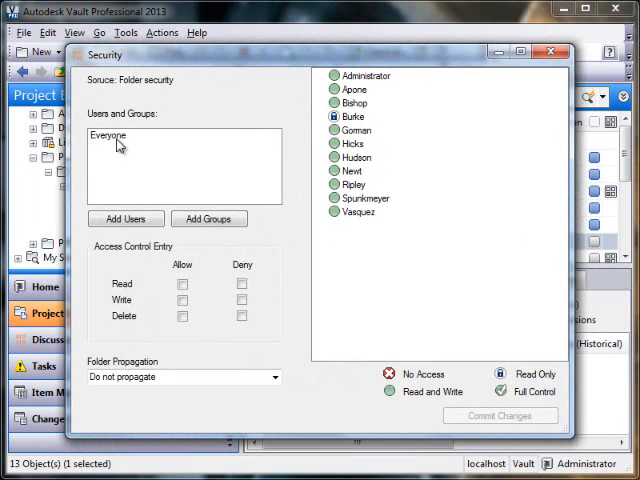
Step: Grant the Everyone group the Delete right on the Internal folder
{"action": "left_click", "coordinate": [108, 136]}
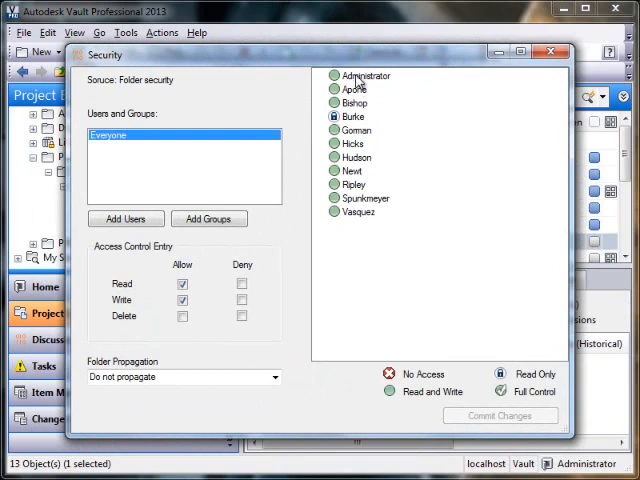
{"action": "mouse_move", "coordinate": [414, 252]}
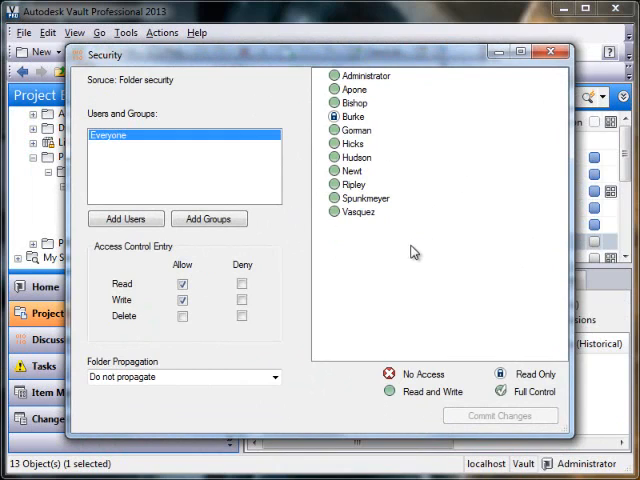
{"action": "mouse_move", "coordinate": [404, 168]}
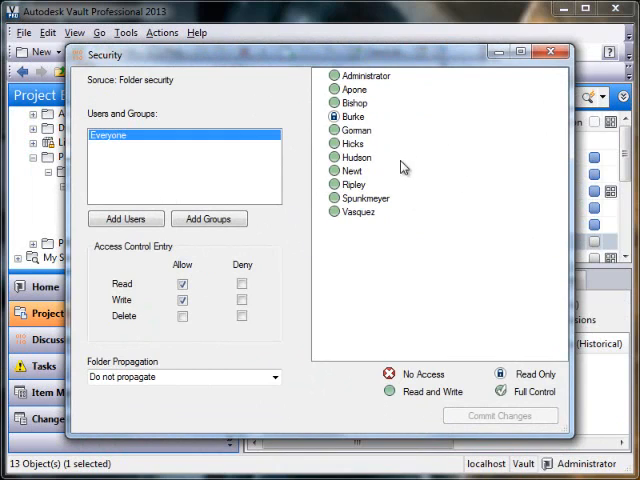
{"action": "left_click", "coordinate": [184, 300]}
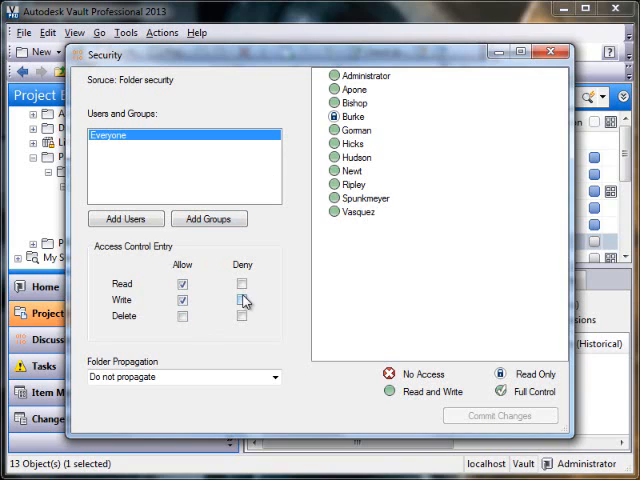
{"action": "left_click", "coordinate": [184, 316]}
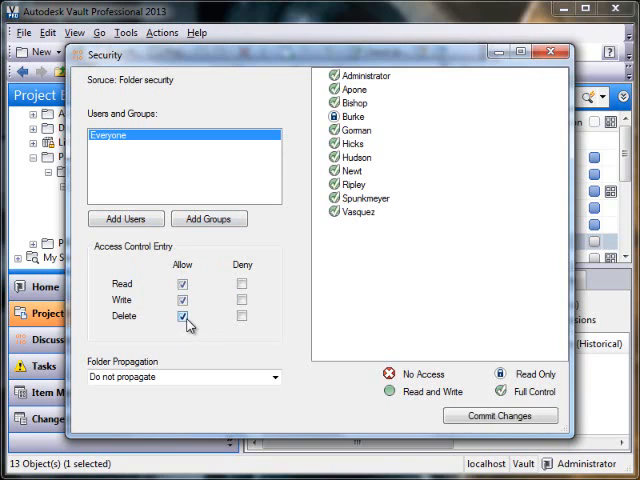
{"action": "left_click", "coordinate": [184, 316]}
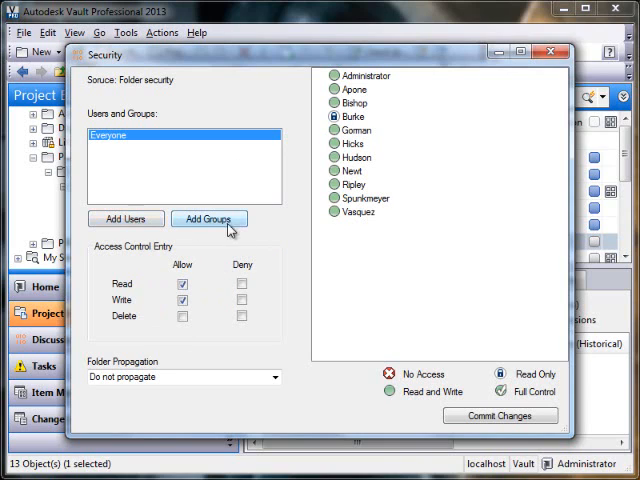
Step: Add user Burke to the folder ACL with all rights allowed
{"action": "left_click", "coordinate": [208, 218]}
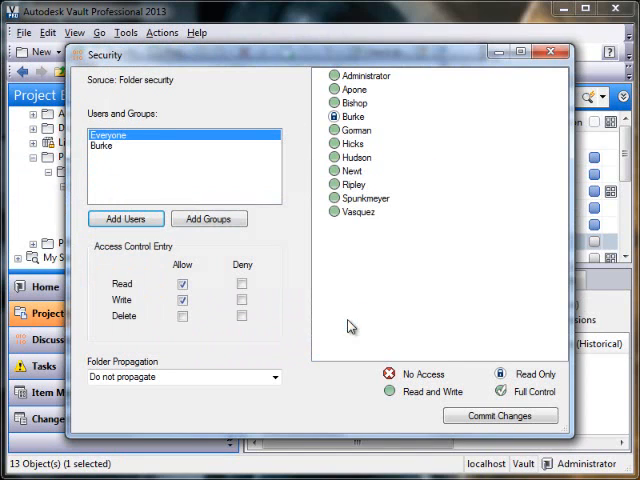
{"action": "left_click", "coordinate": [102, 144]}
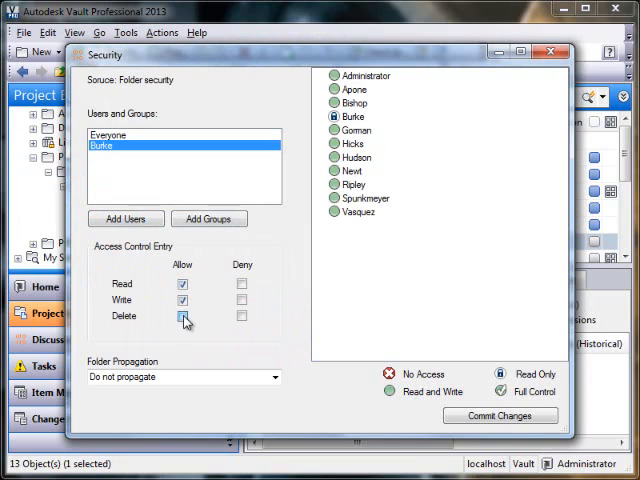
{"action": "left_click", "coordinate": [182, 316]}
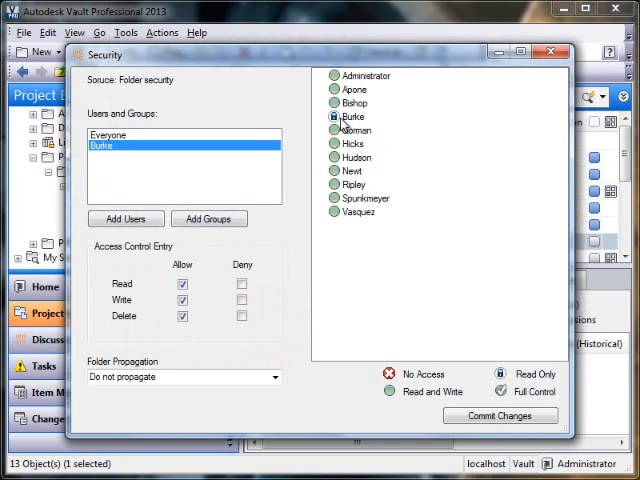
{"action": "mouse_move", "coordinate": [340, 122]}
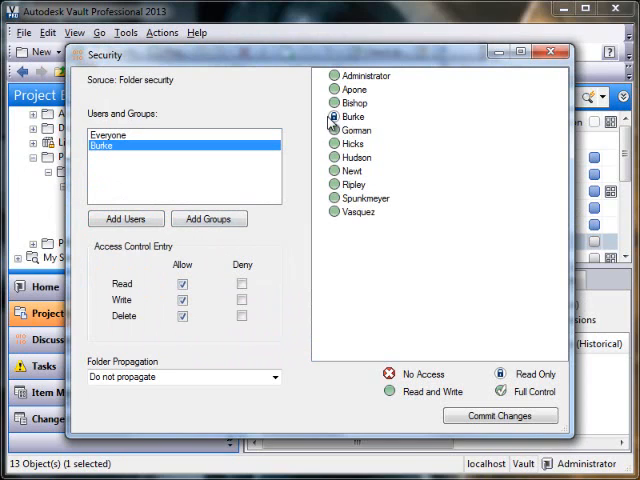
{"action": "mouse_move", "coordinate": [170, 232]}
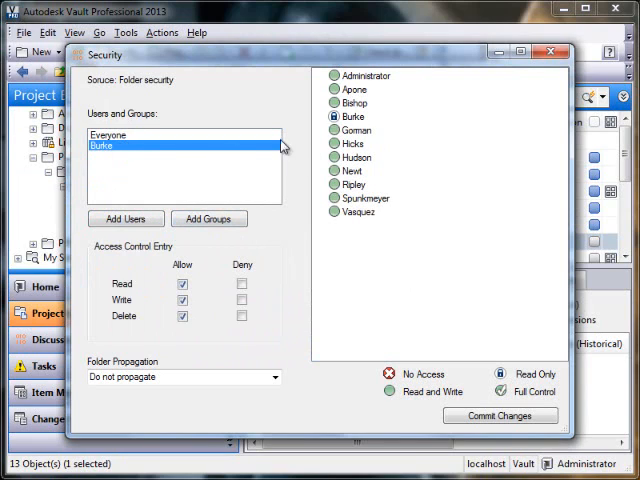
{"action": "mouse_move", "coordinate": [128, 182]}
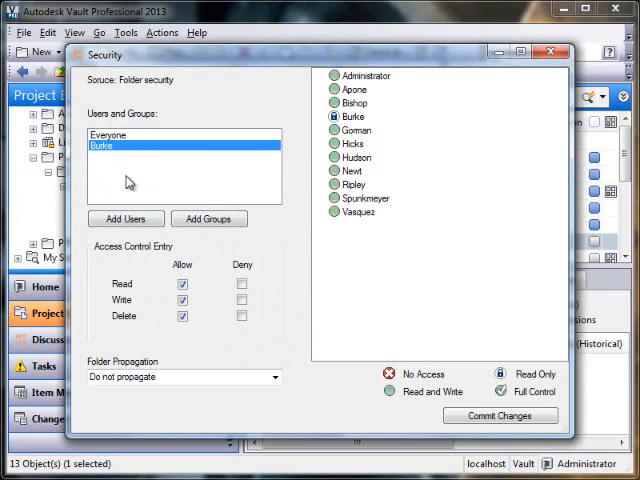
Step: Add Administrator to the folder ACL with everything denied, cancelling the exit prompt to keep editing
{"action": "left_click", "coordinate": [108, 136]}
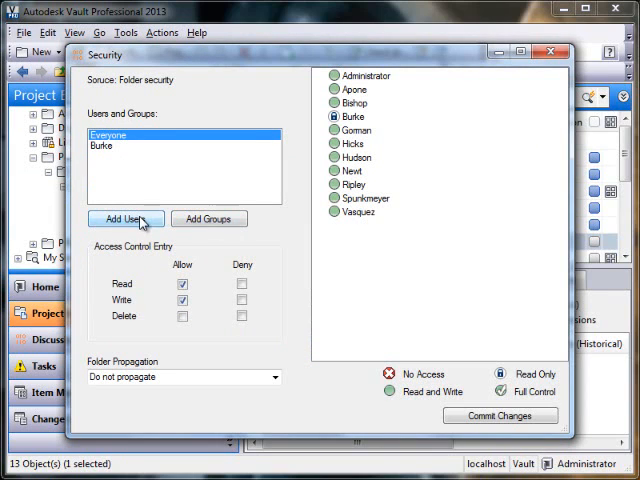
{"action": "left_click", "coordinate": [124, 220]}
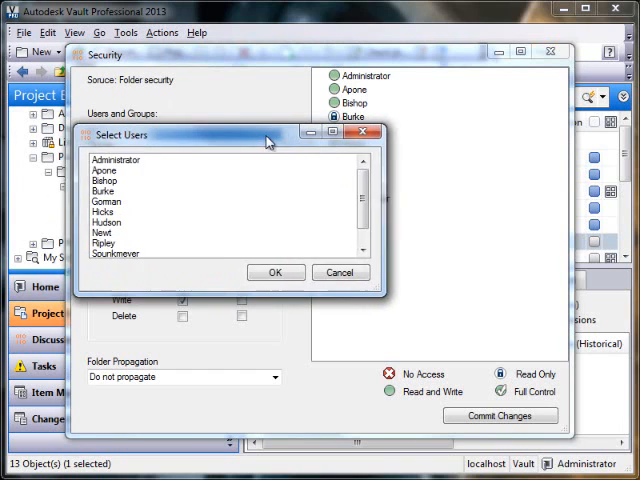
{"action": "left_click", "coordinate": [276, 272]}
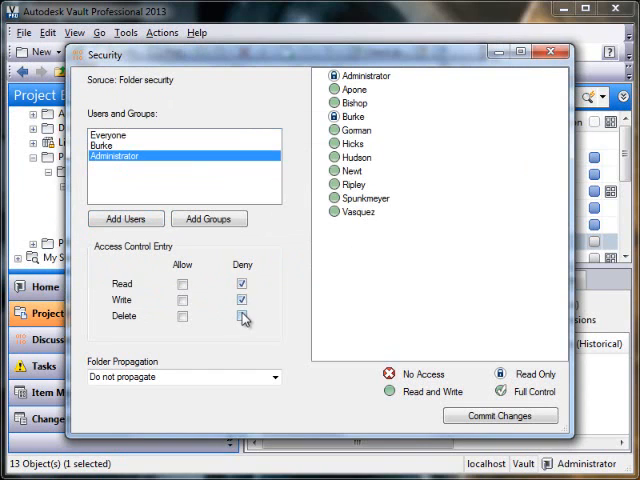
{"action": "left_click", "coordinate": [242, 316]}
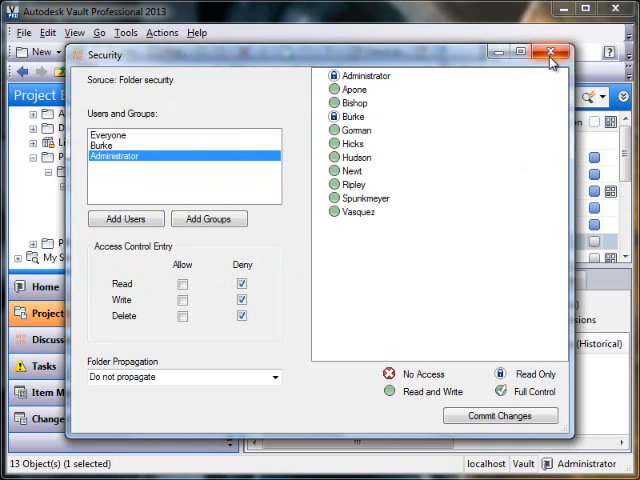
{"action": "left_click", "coordinate": [552, 52]}
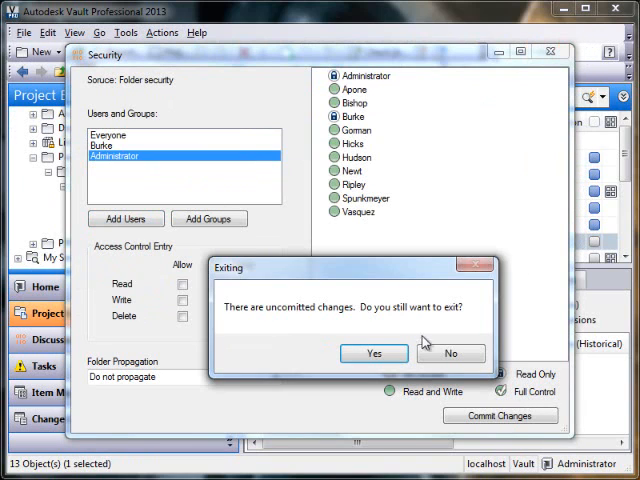
{"action": "left_click", "coordinate": [452, 352]}
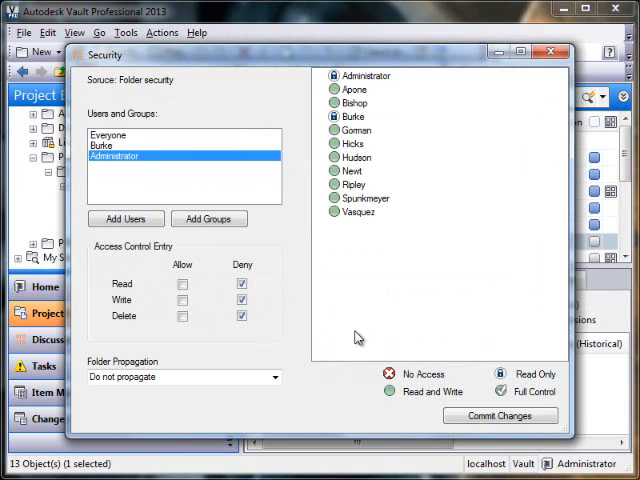
Step: Leave the Internal folder's files for the Tasks list and select the Walk Dog task
{"action": "left_click", "coordinate": [550, 52]}
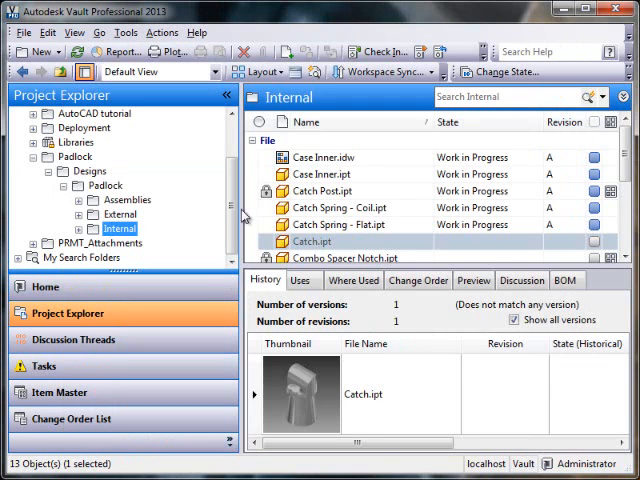
{"action": "left_click", "coordinate": [340, 208]}
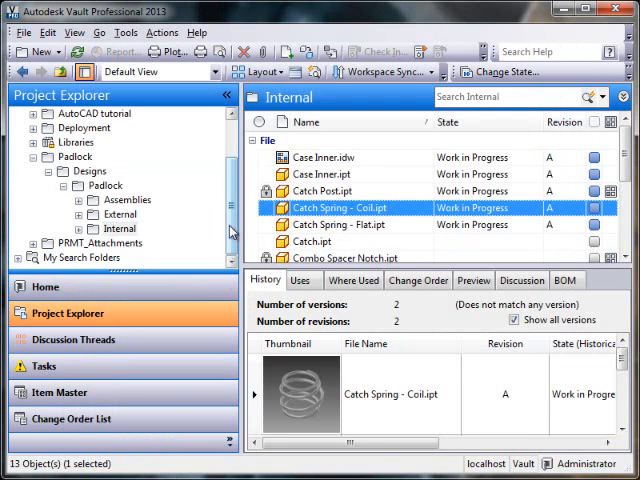
{"action": "left_click", "coordinate": [44, 366]}
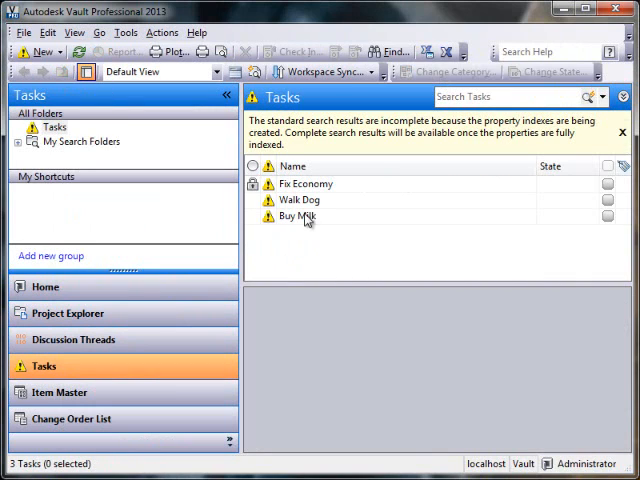
{"action": "left_click", "coordinate": [296, 216]}
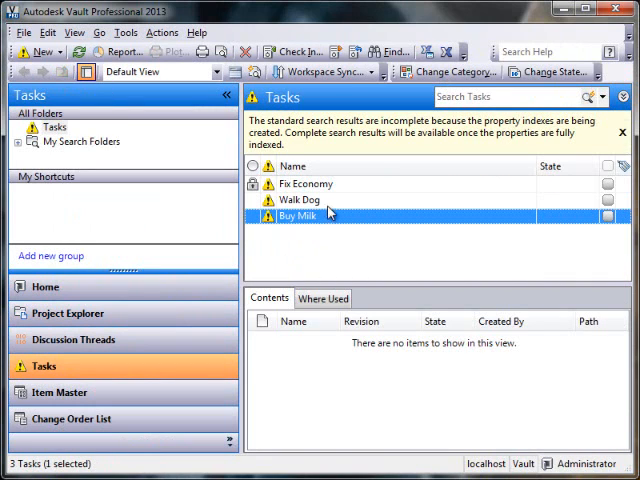
{"action": "left_click", "coordinate": [300, 200]}
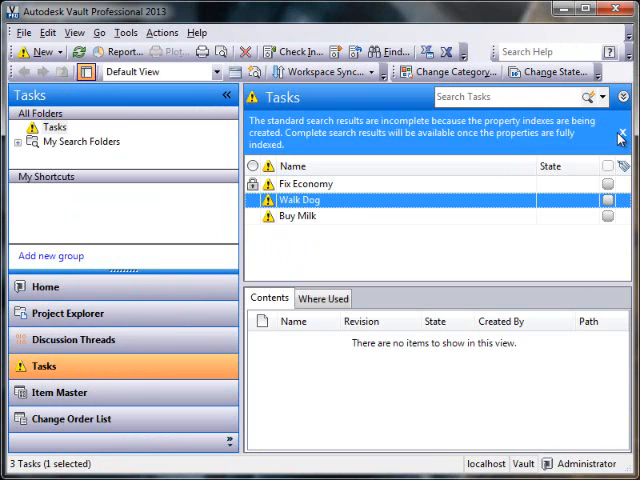
{"action": "left_click", "coordinate": [620, 136]}
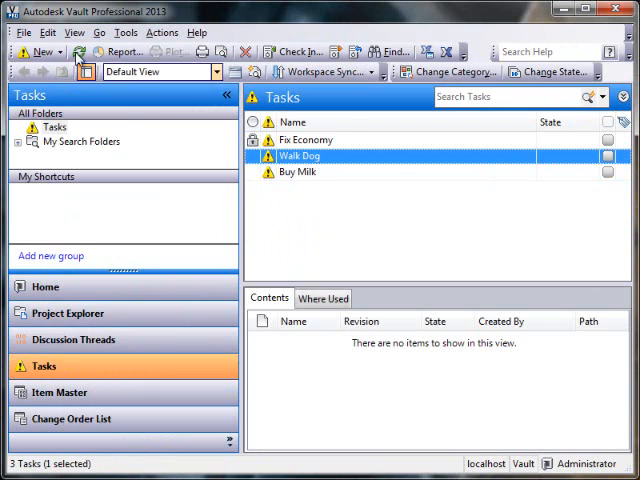
Step: Bring up the Effective Permissions commands for the selected Walk Dog task
{"action": "left_click", "coordinate": [124, 32]}
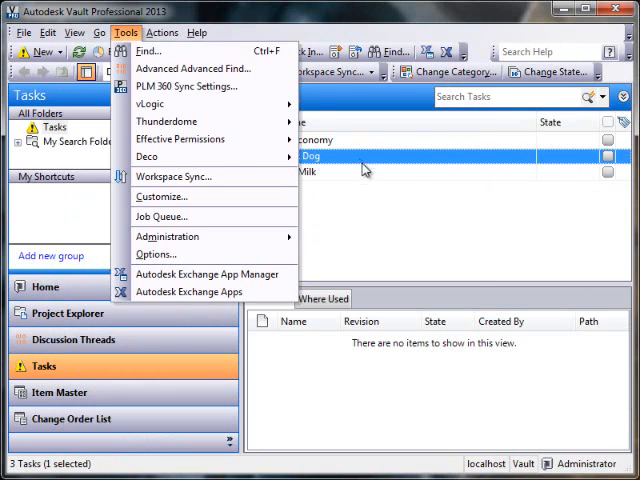
{"action": "right_click", "coordinate": [300, 156]}
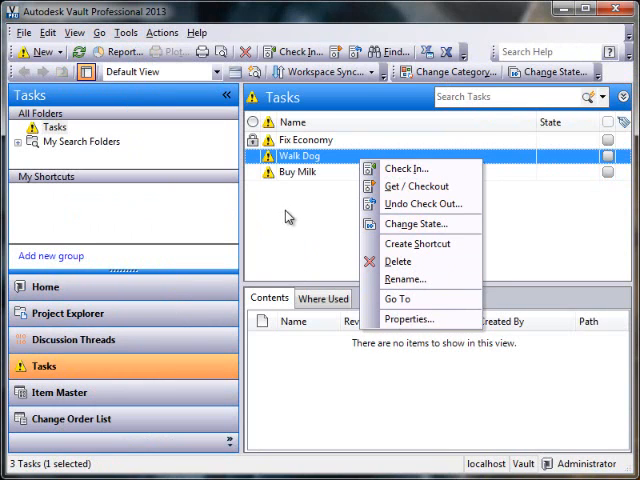
{"action": "left_click", "coordinate": [124, 32]}
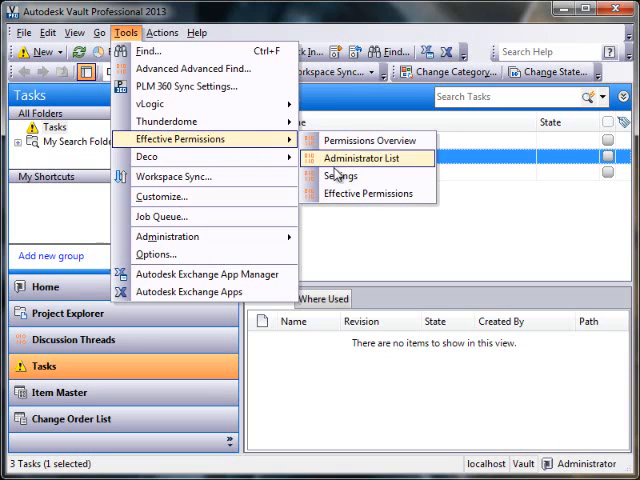
{"action": "left_click", "coordinate": [360, 158]}
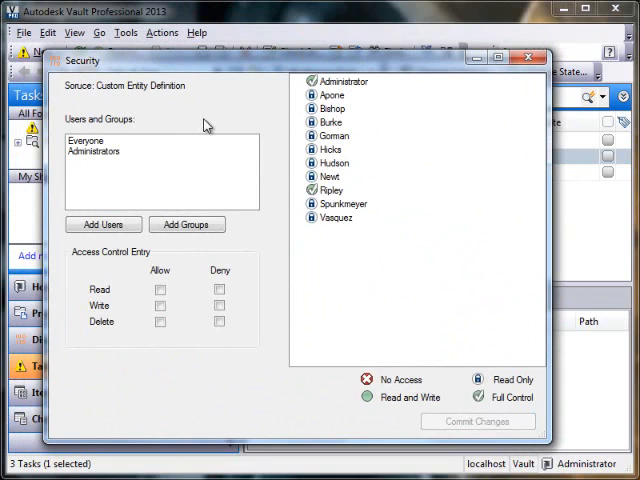
{"action": "mouse_move", "coordinate": [112, 104]}
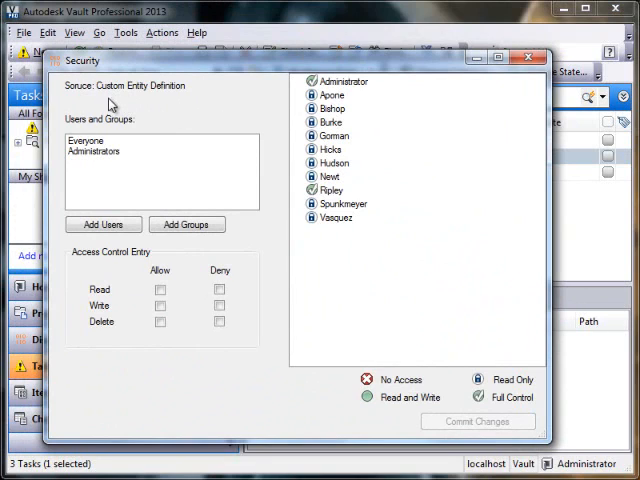
{"action": "mouse_move", "coordinate": [162, 104]}
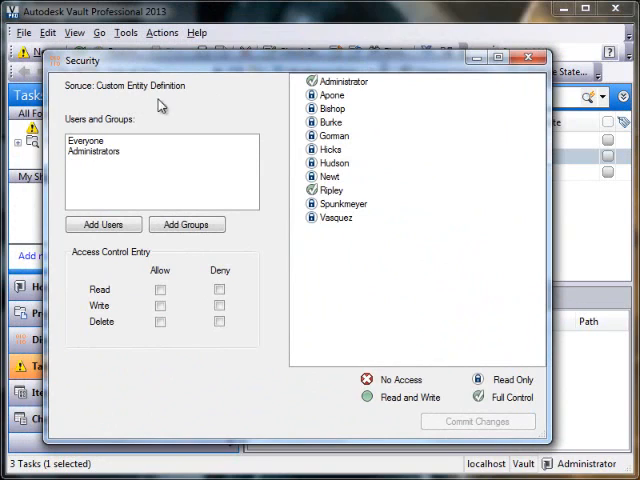
{"action": "mouse_move", "coordinate": [152, 104]}
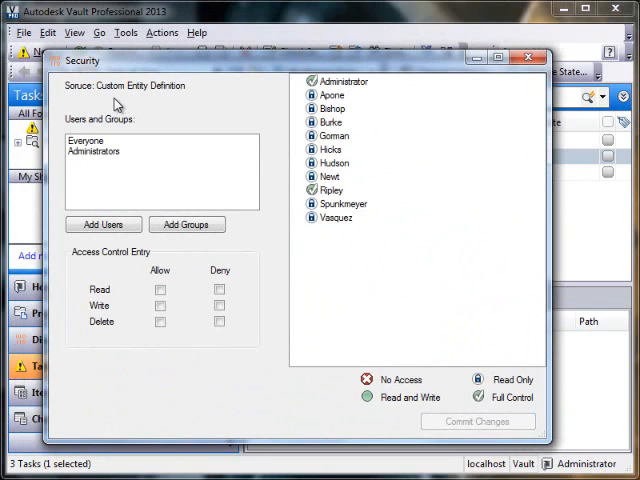
{"action": "mouse_move", "coordinate": [190, 108]}
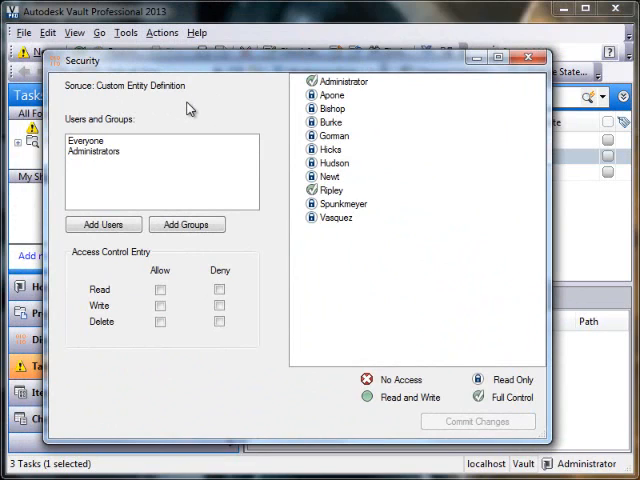
{"action": "mouse_move", "coordinate": [152, 108]}
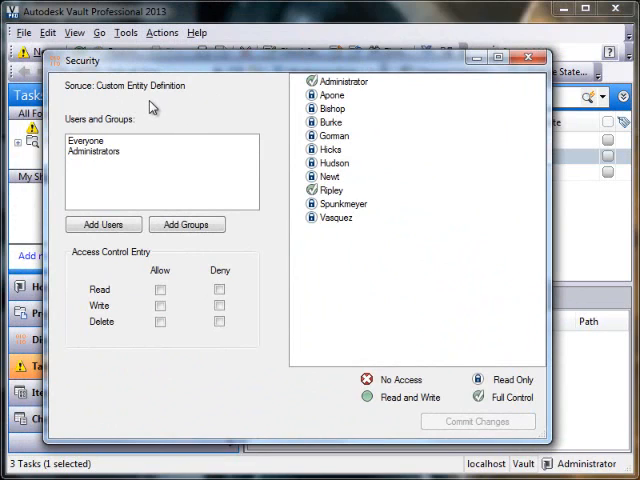
{"action": "mouse_move", "coordinate": [158, 106]}
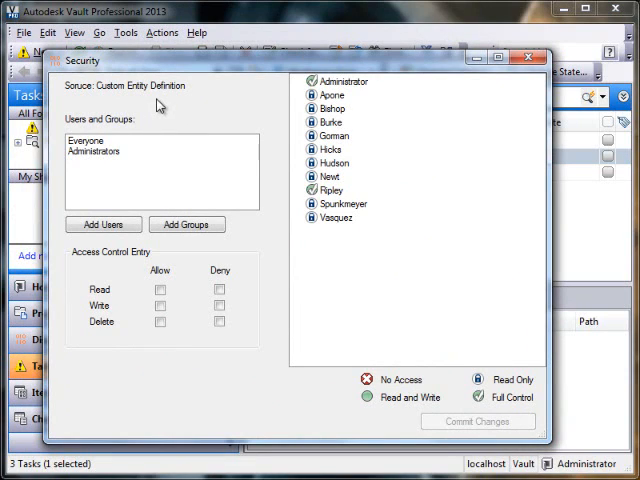
{"action": "mouse_move", "coordinate": [328, 164]}
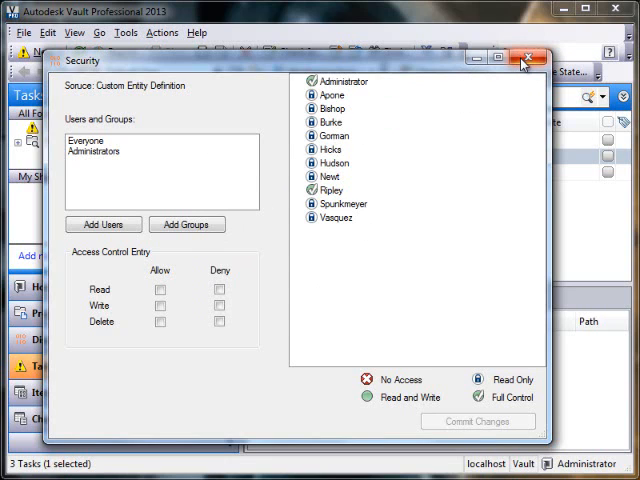
{"action": "mouse_move", "coordinate": [524, 60]}
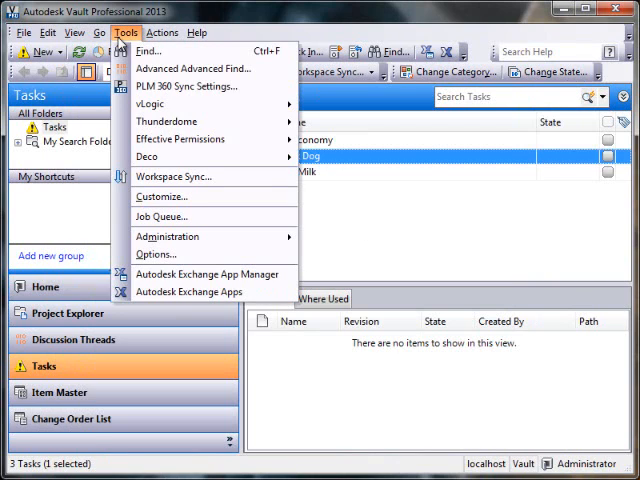
{"action": "mouse_move", "coordinate": [180, 140]}
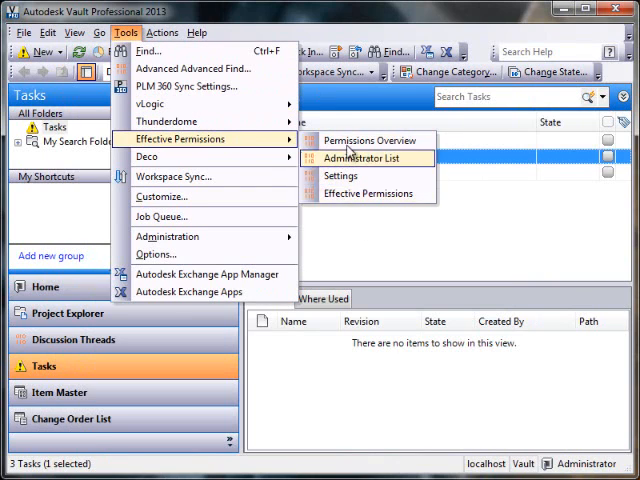
{"action": "mouse_move", "coordinate": [344, 176]}
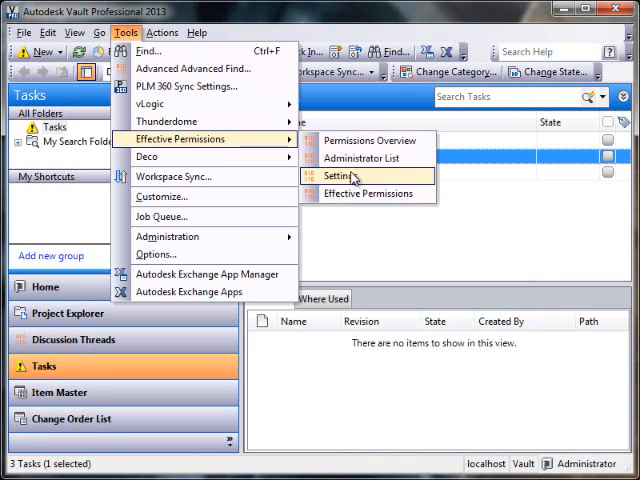
{"action": "left_click", "coordinate": [338, 176]}
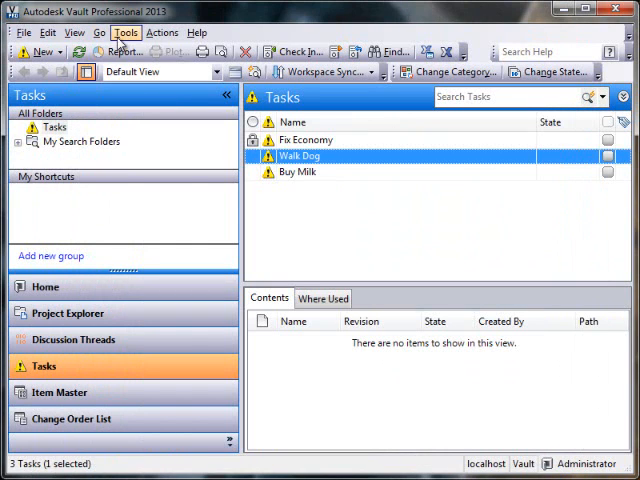
{"action": "mouse_move", "coordinate": [178, 140]}
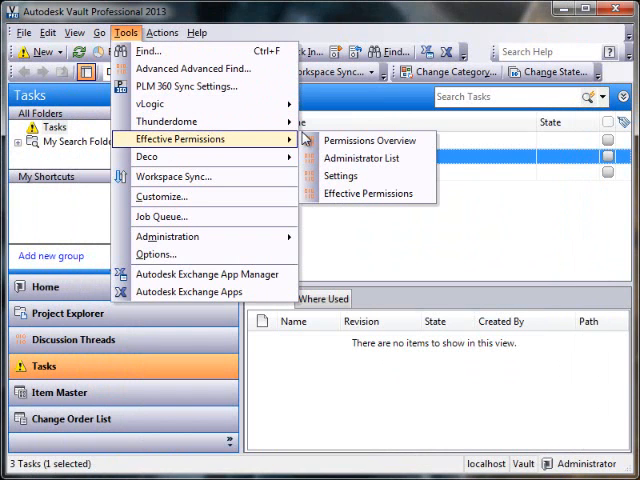
{"action": "mouse_move", "coordinate": [340, 176]}
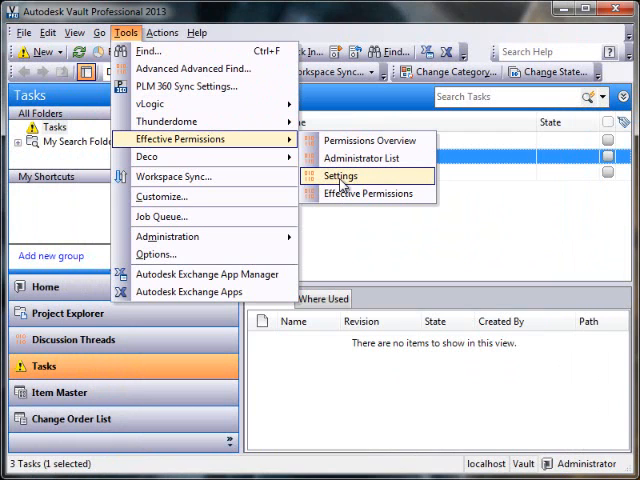
Step: In Effective Permissions settings, add an included folder by browsing to Padlock > Designs and choosing a subfolder
{"action": "left_click", "coordinate": [340, 176]}
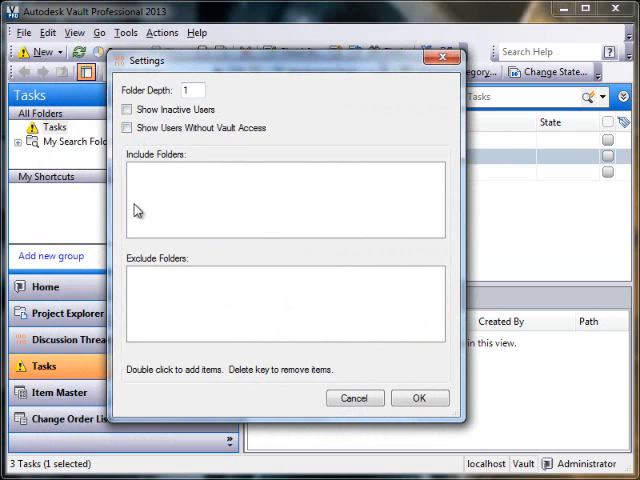
{"action": "mouse_move", "coordinate": [204, 296]}
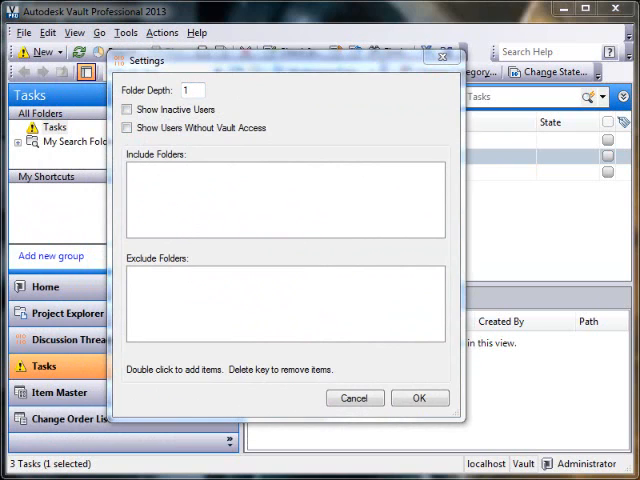
{"action": "double_click", "coordinate": [284, 200]}
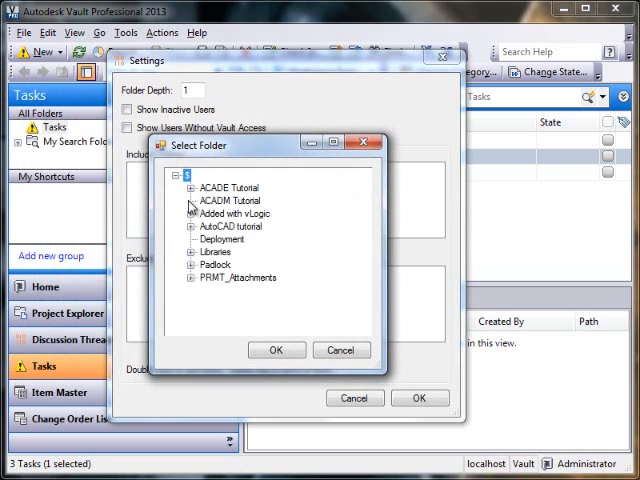
{"action": "left_click", "coordinate": [184, 188]}
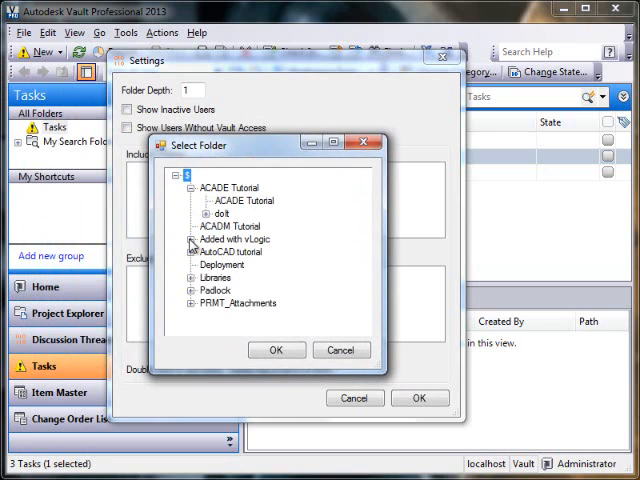
{"action": "left_click", "coordinate": [190, 252]}
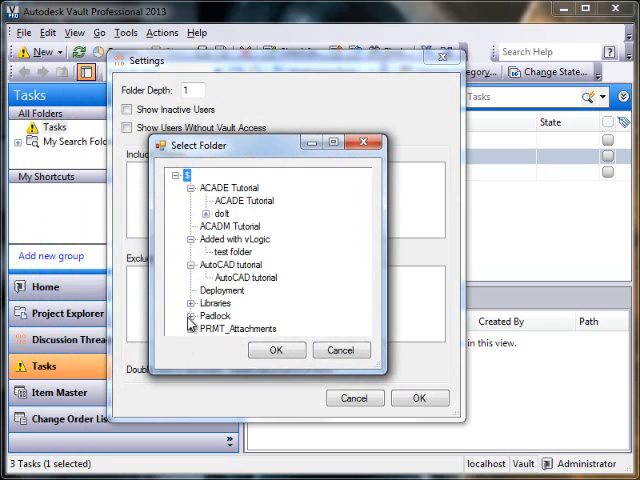
{"action": "left_click", "coordinate": [192, 316]}
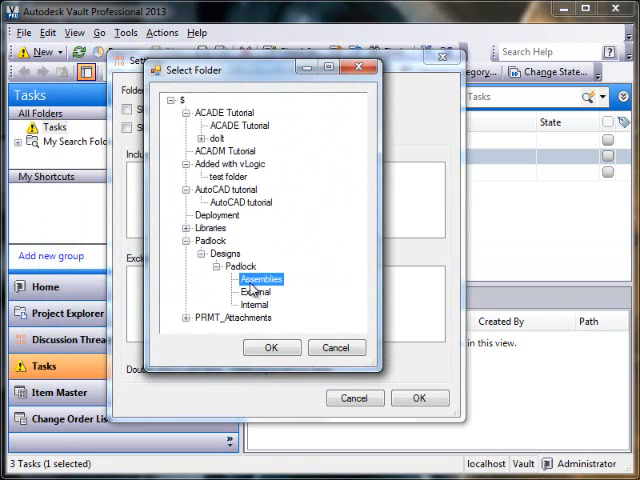
{"action": "left_click", "coordinate": [272, 348]}
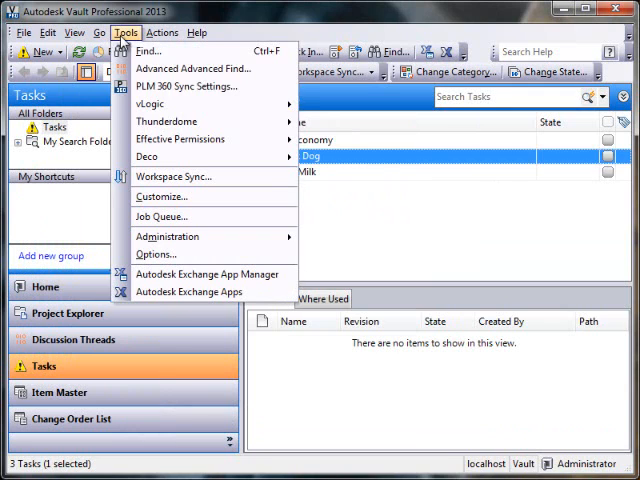
{"action": "mouse_move", "coordinate": [180, 138]}
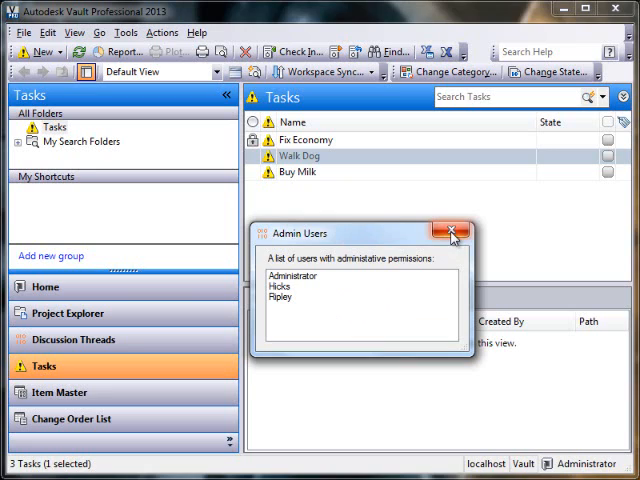
{"action": "left_click", "coordinate": [452, 232]}
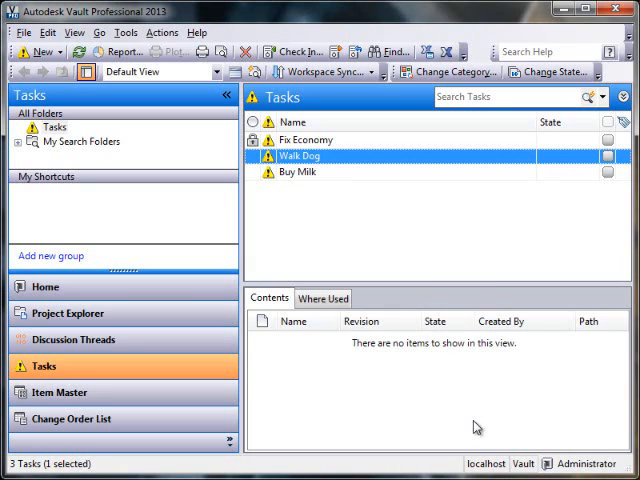